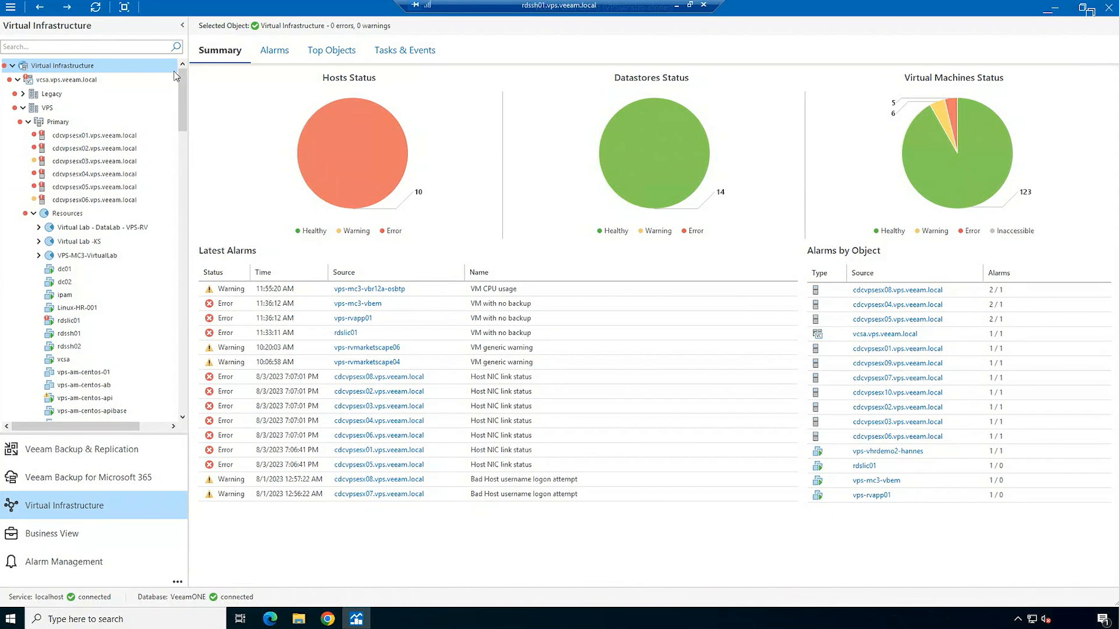
mouse_move(596, 396)
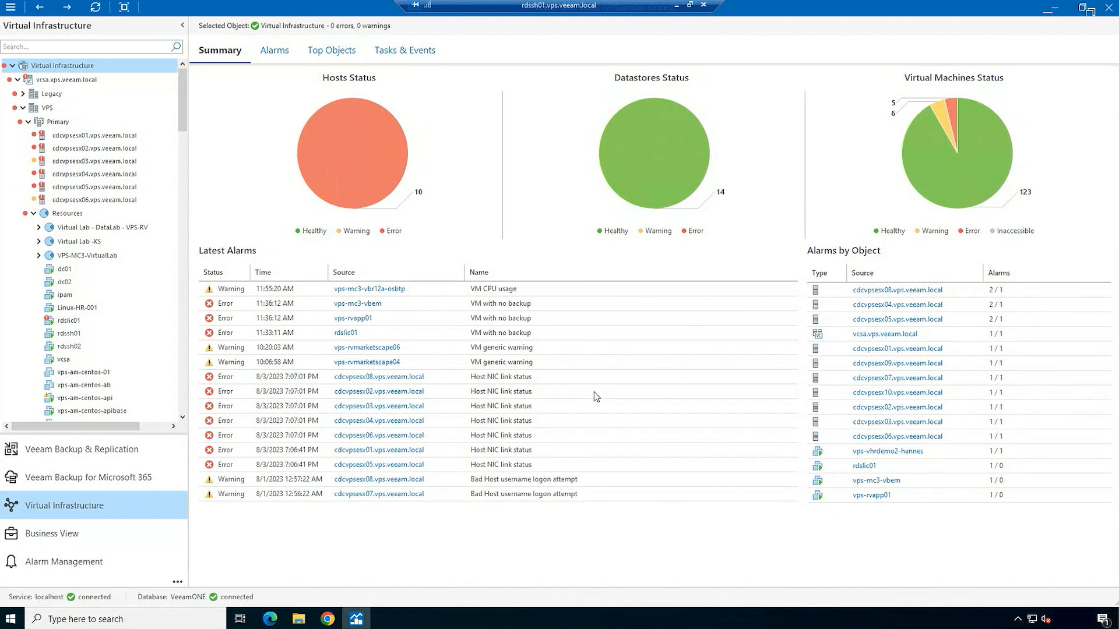
mouse_move(601, 465)
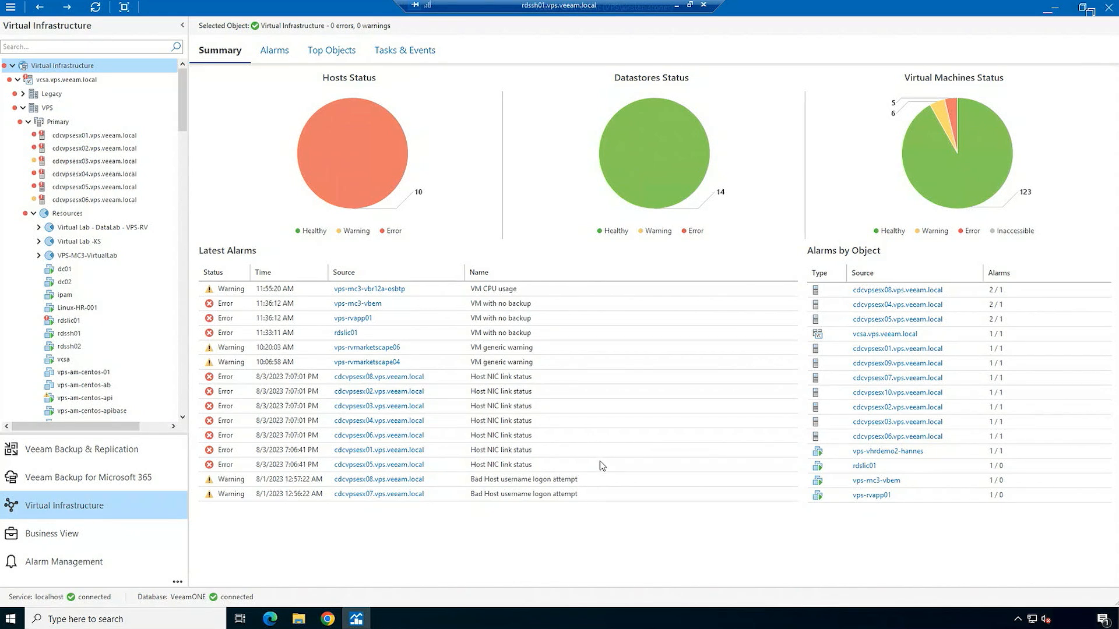
mouse_move(592, 301)
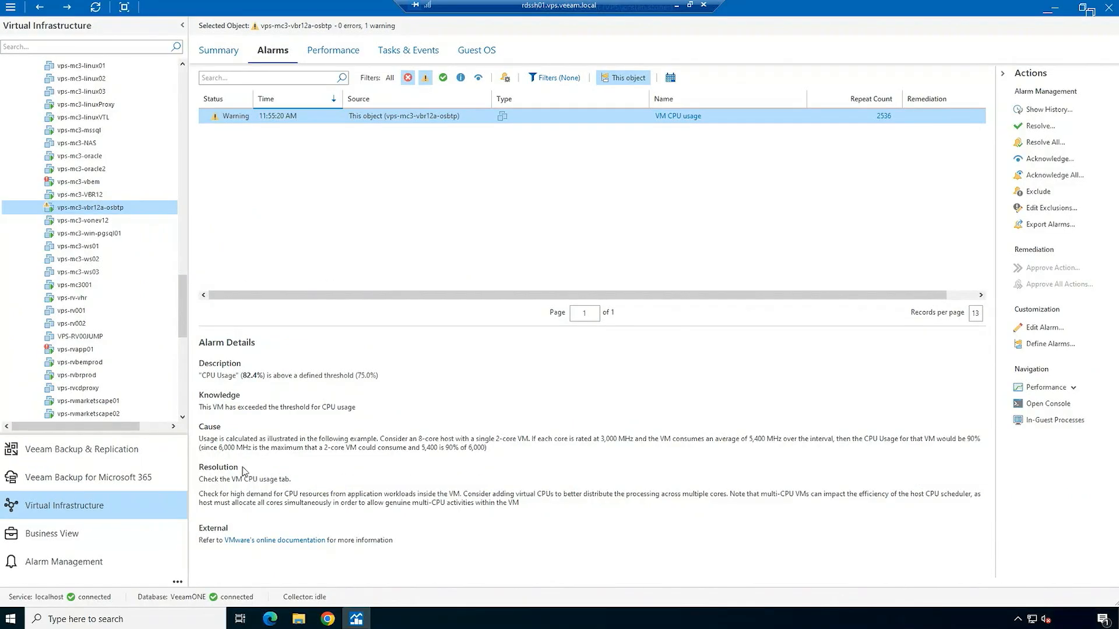
mouse_move(269, 238)
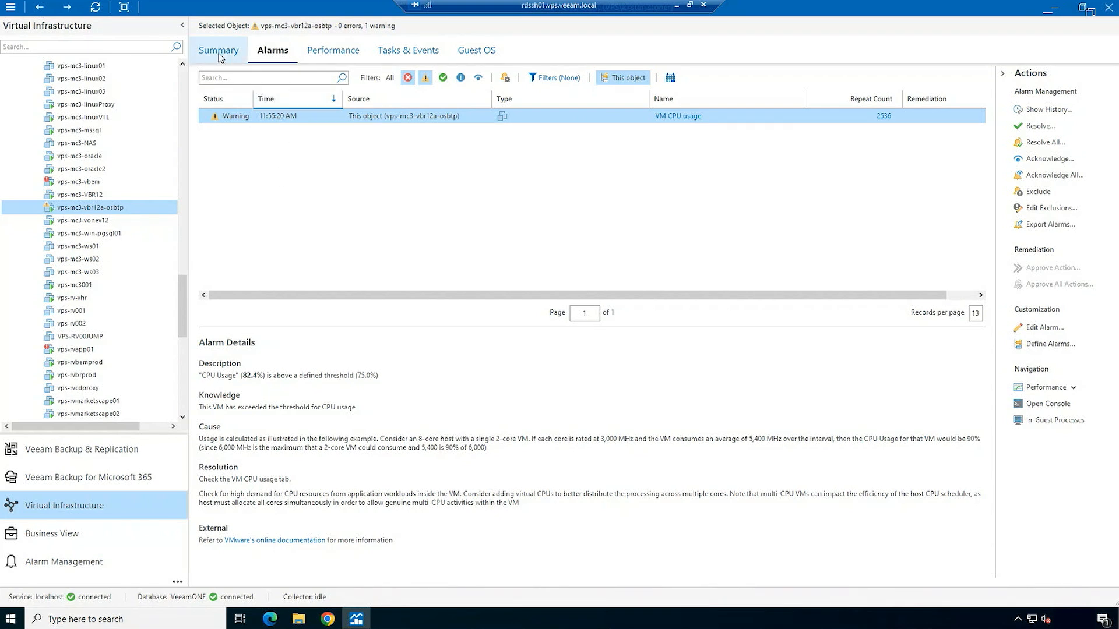
Show the summary overview of vps-mc3-vbr12a-osbtp with its CPU and memory gauges
click(219, 50)
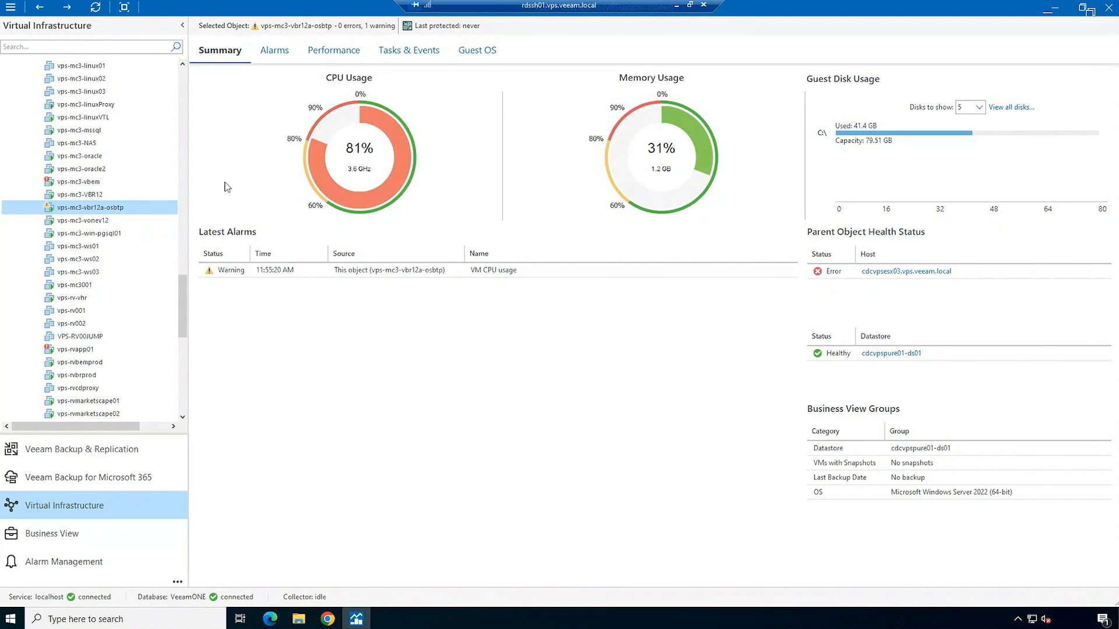
mouse_move(351, 211)
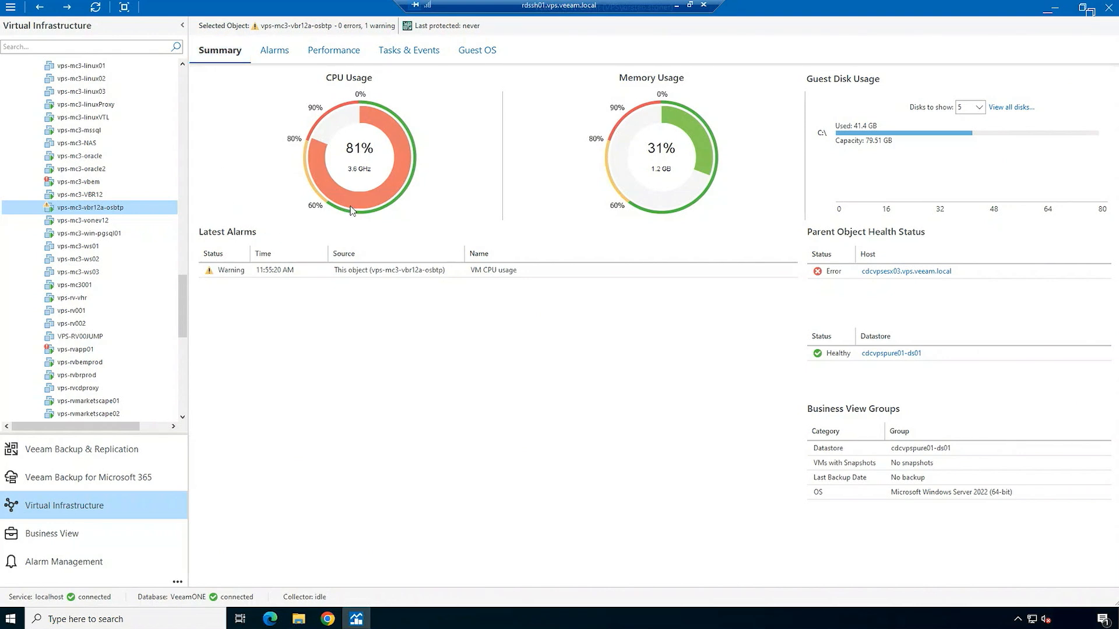
mouse_move(644, 205)
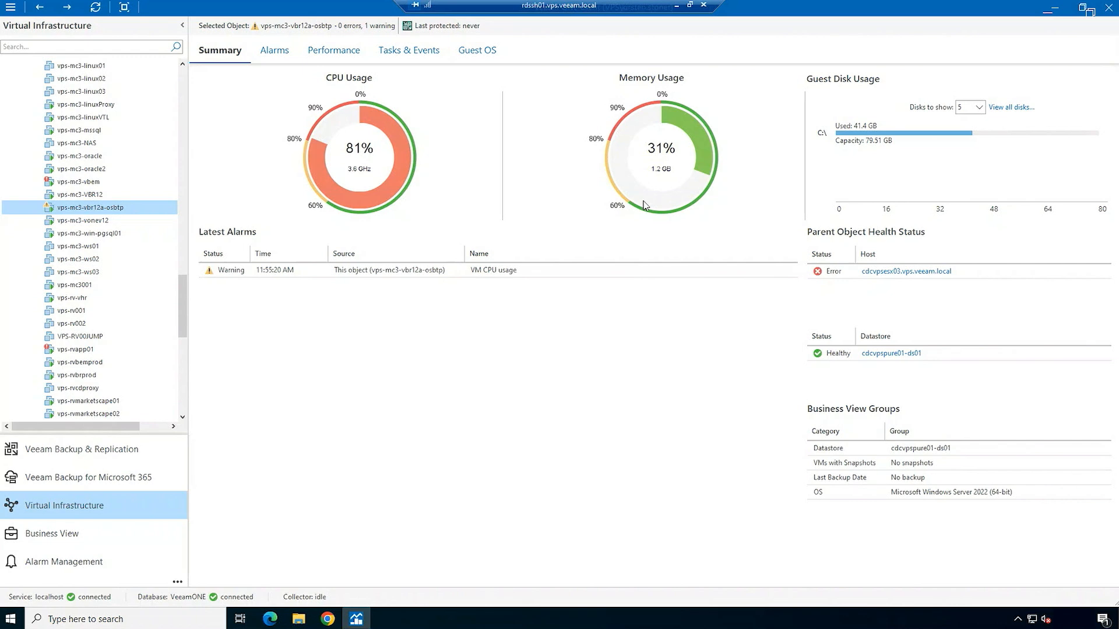
mouse_move(818, 191)
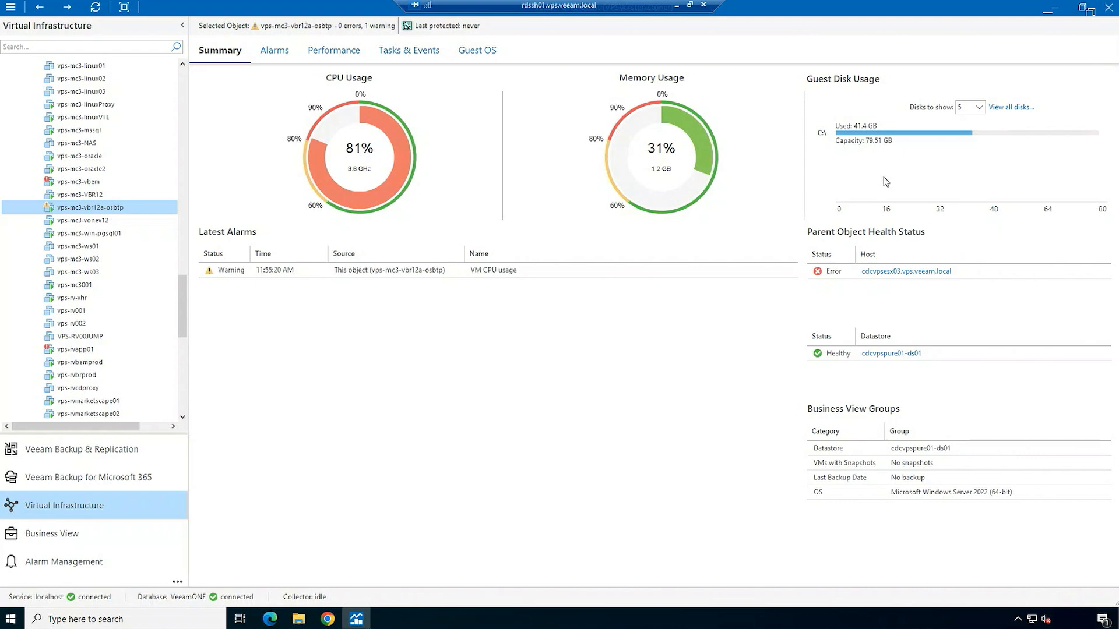
mouse_move(722, 338)
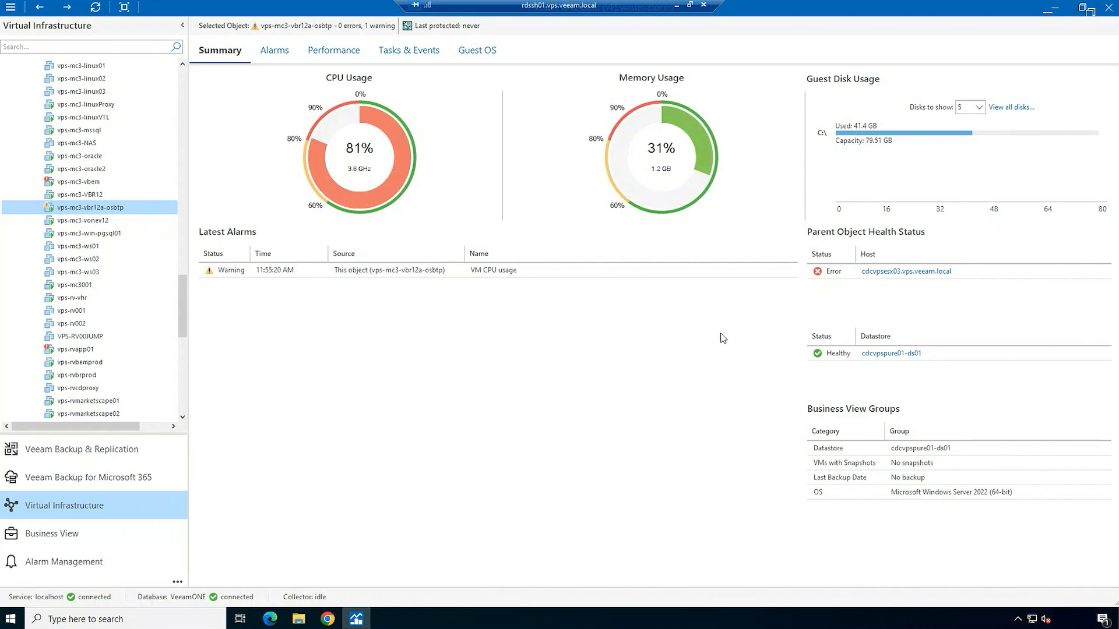
mouse_move(715, 336)
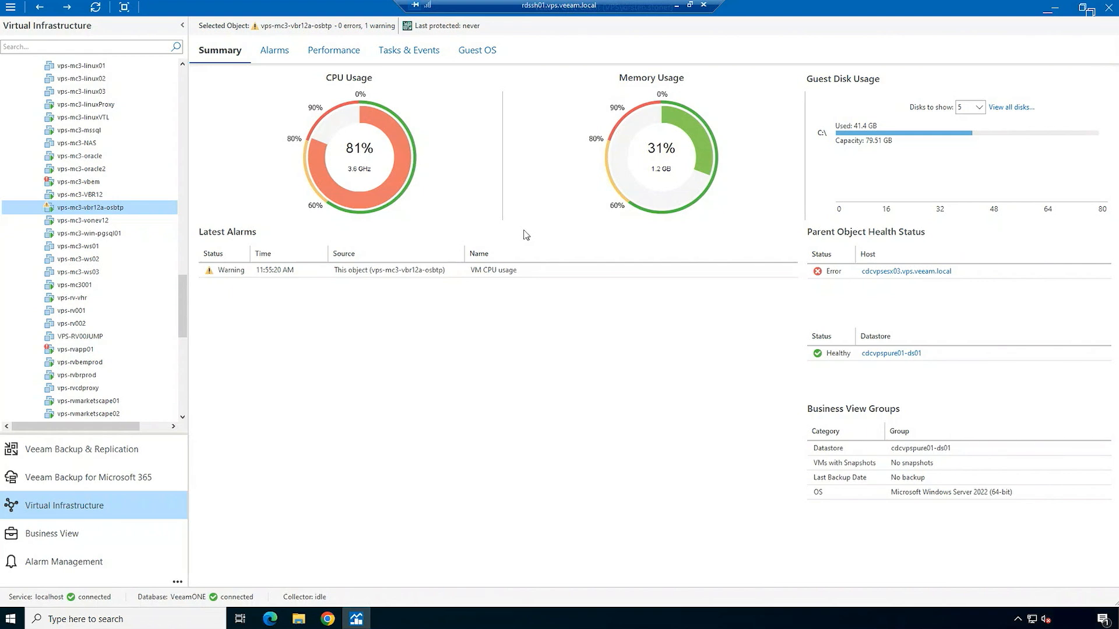
mouse_move(266, 237)
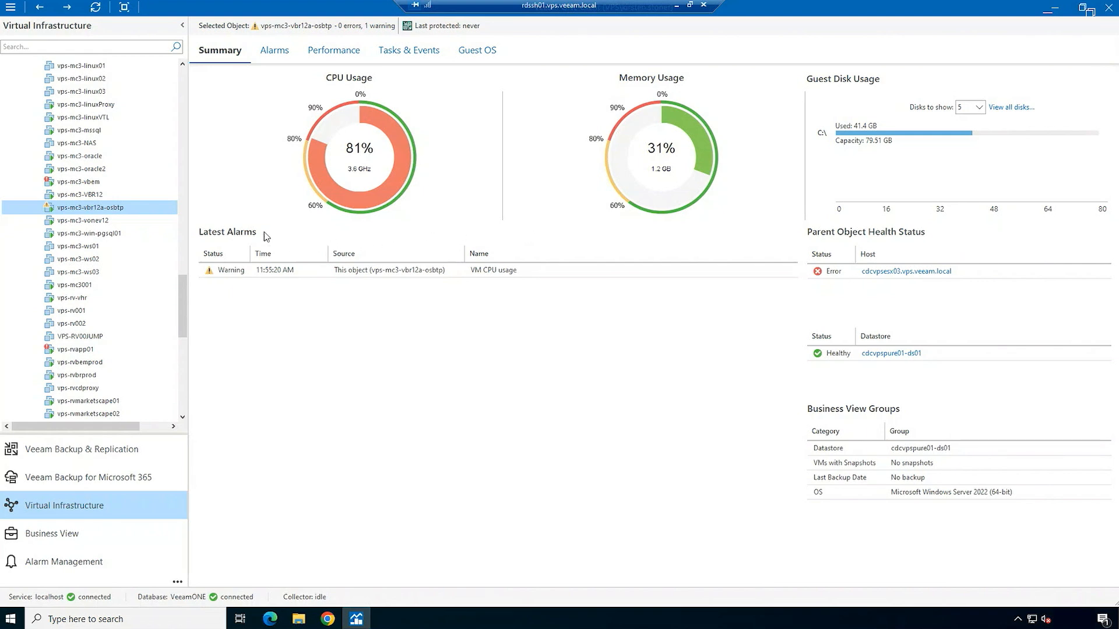
Review the VM CPU usage alarm's rules (warning 75%, error 90%) and close without changes
click(273, 50)
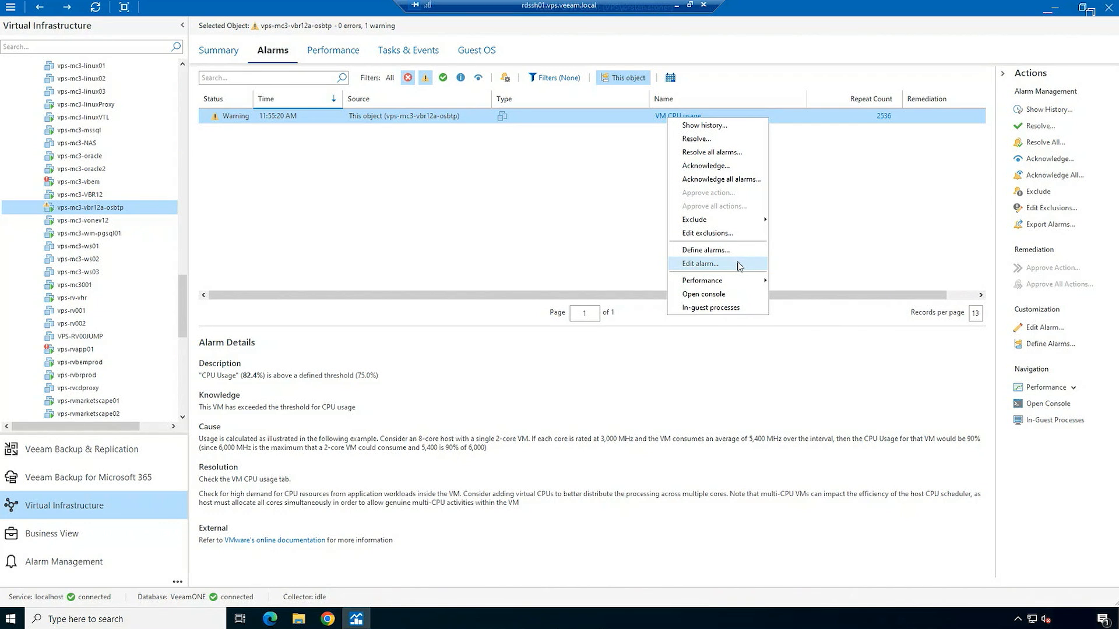
click(699, 265)
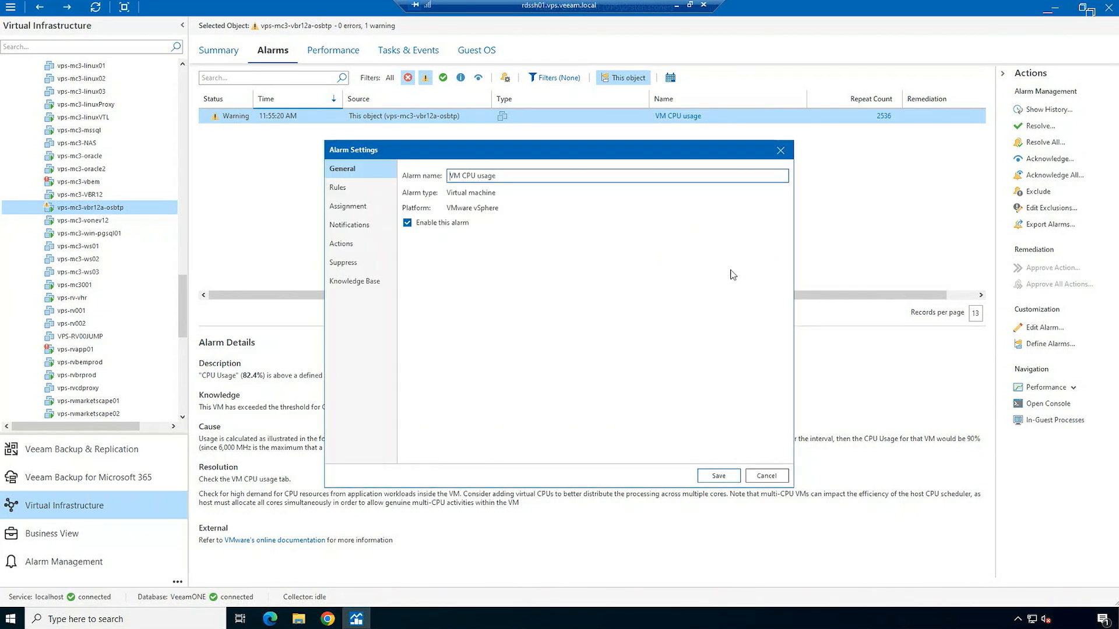
click(338, 186)
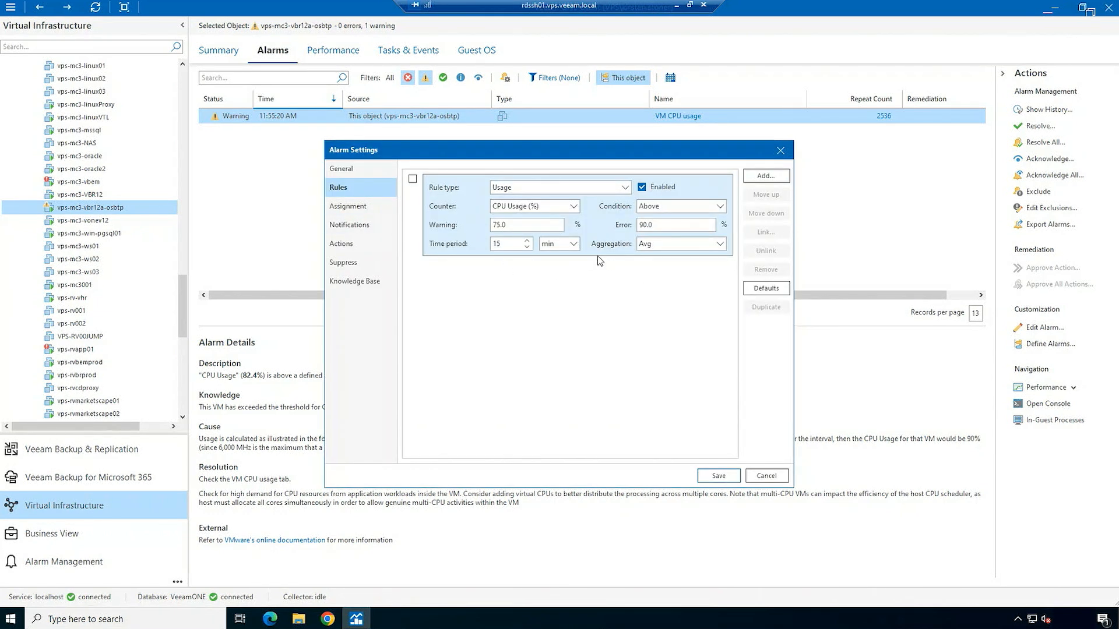
mouse_move(603, 273)
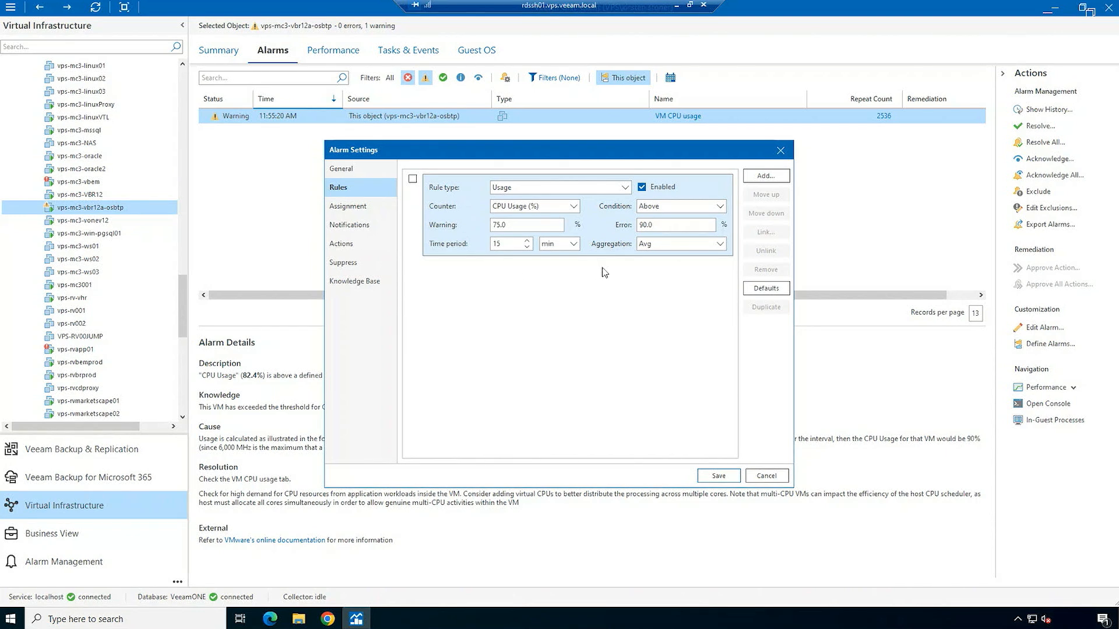
mouse_move(541, 275)
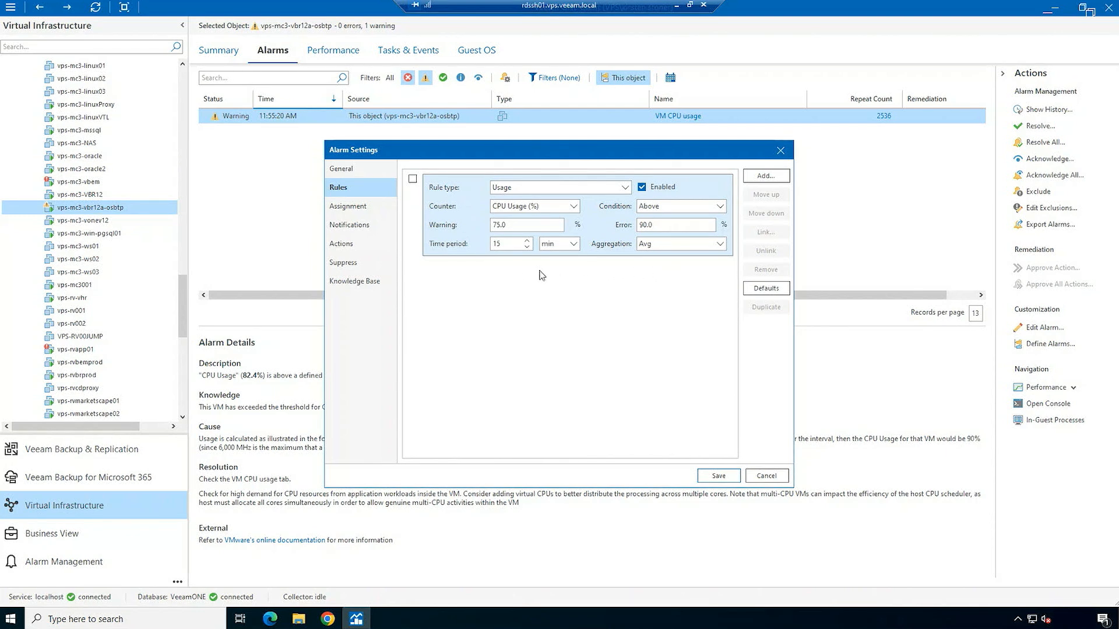
mouse_move(522, 273)
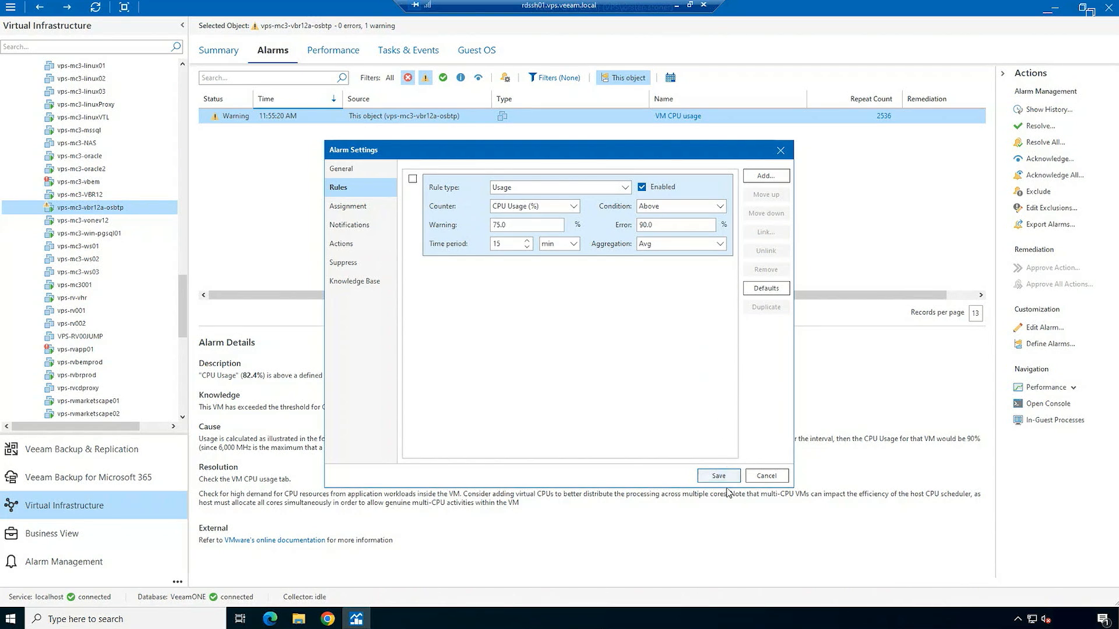
click(765, 475)
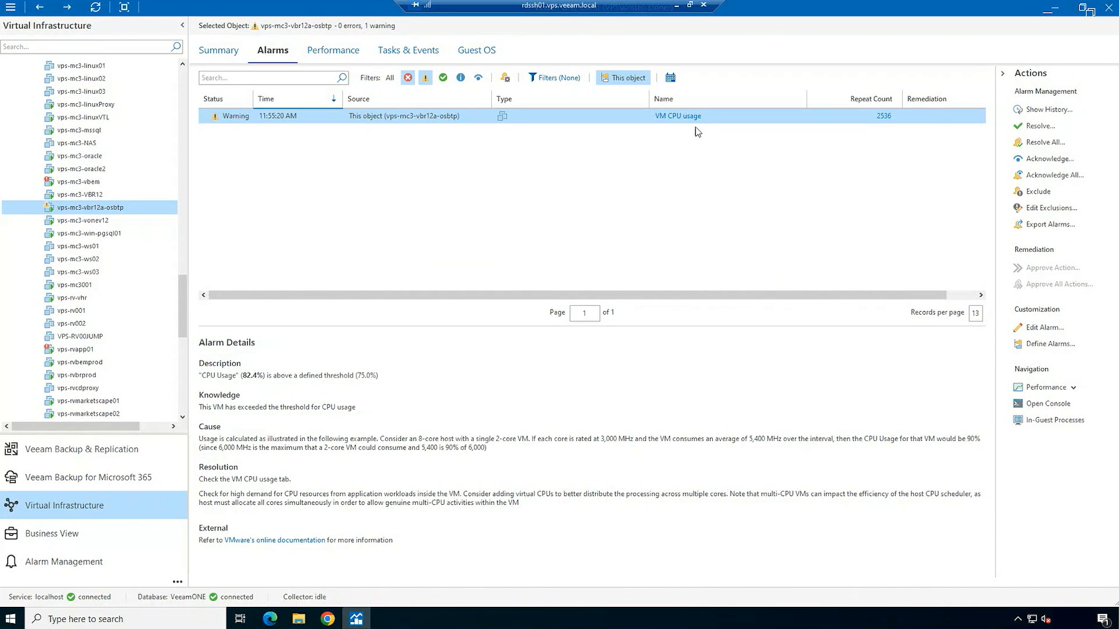
Copy the VM CPU usage alarm in Alarm Management to create 'Copy of VM CPU usage'
click(63, 562)
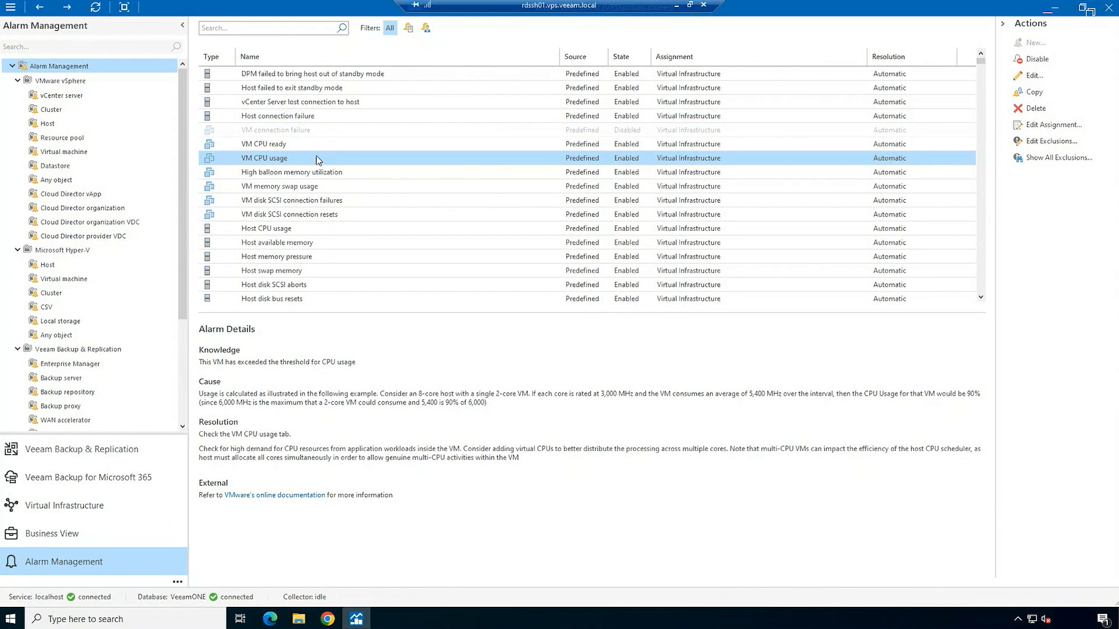
right_click(265, 157)
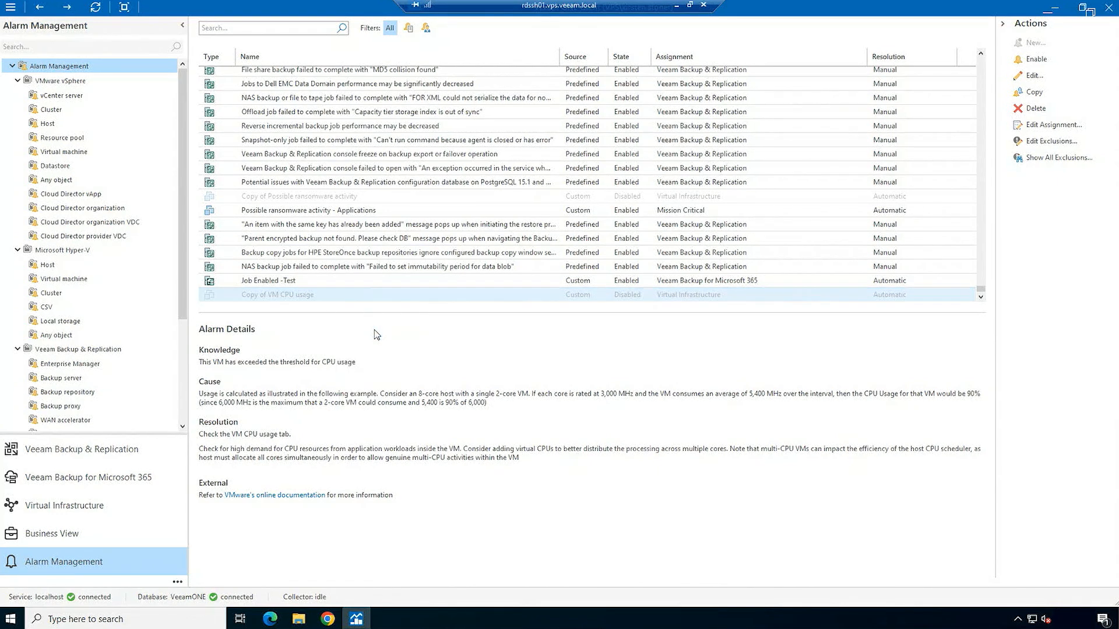
Enable the copied alarm and set its rule thresholds to 85.0 warning and 95.0 error
click(1029, 75)
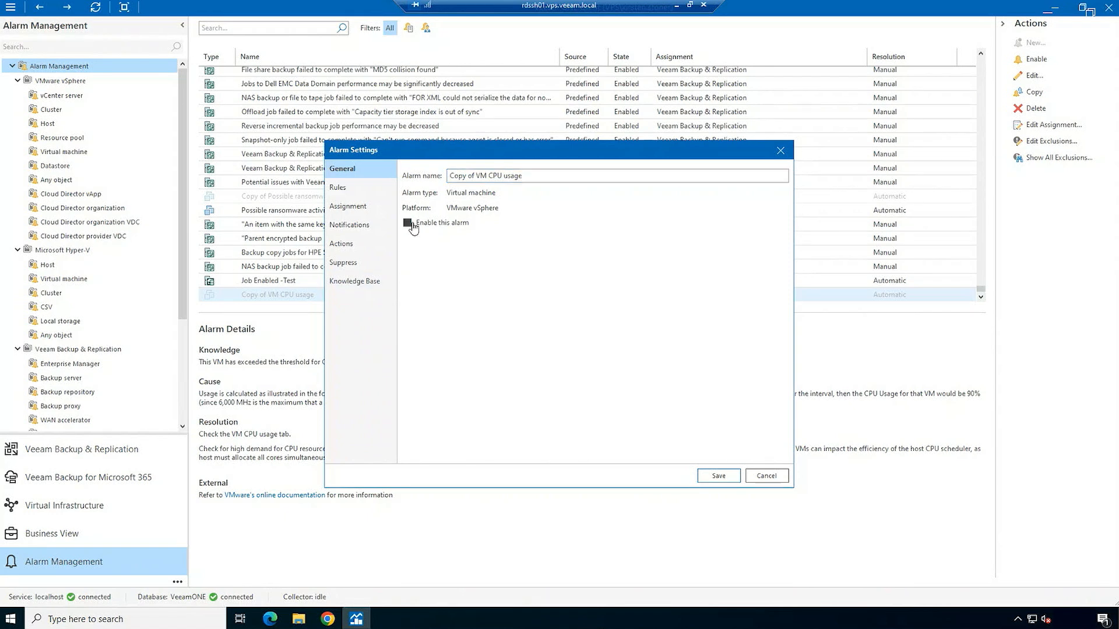
click(338, 187)
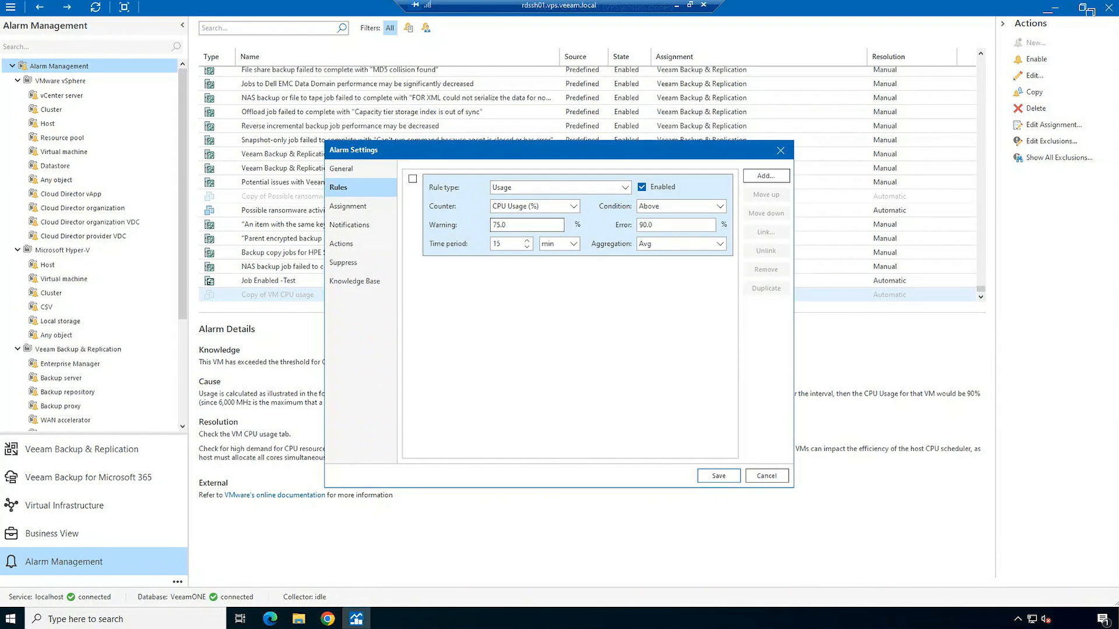
text(5.0)
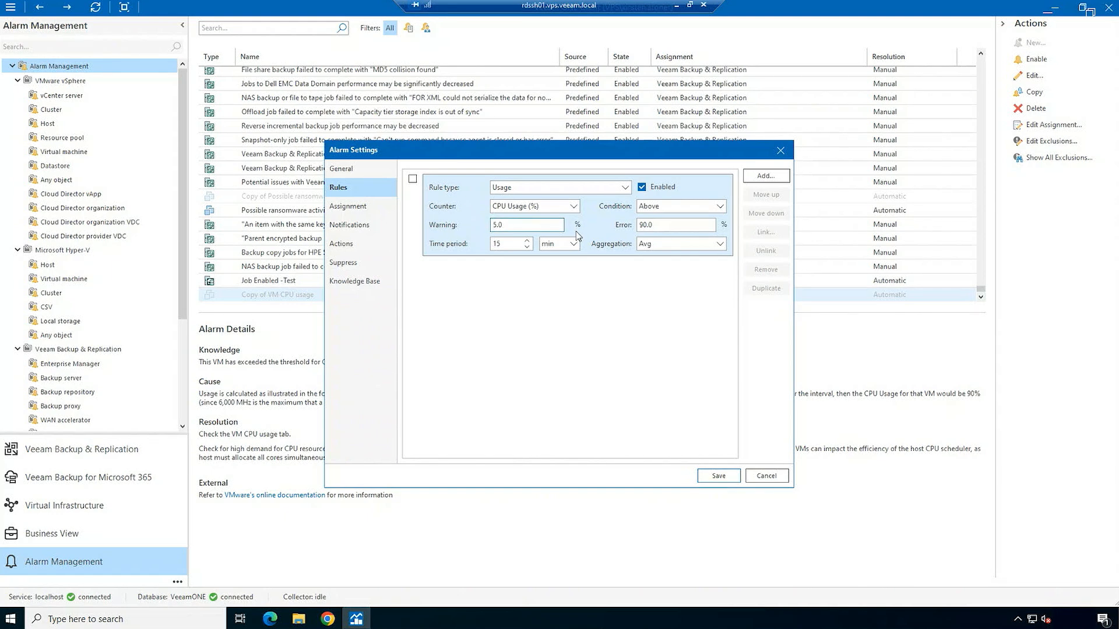
text(85.0)
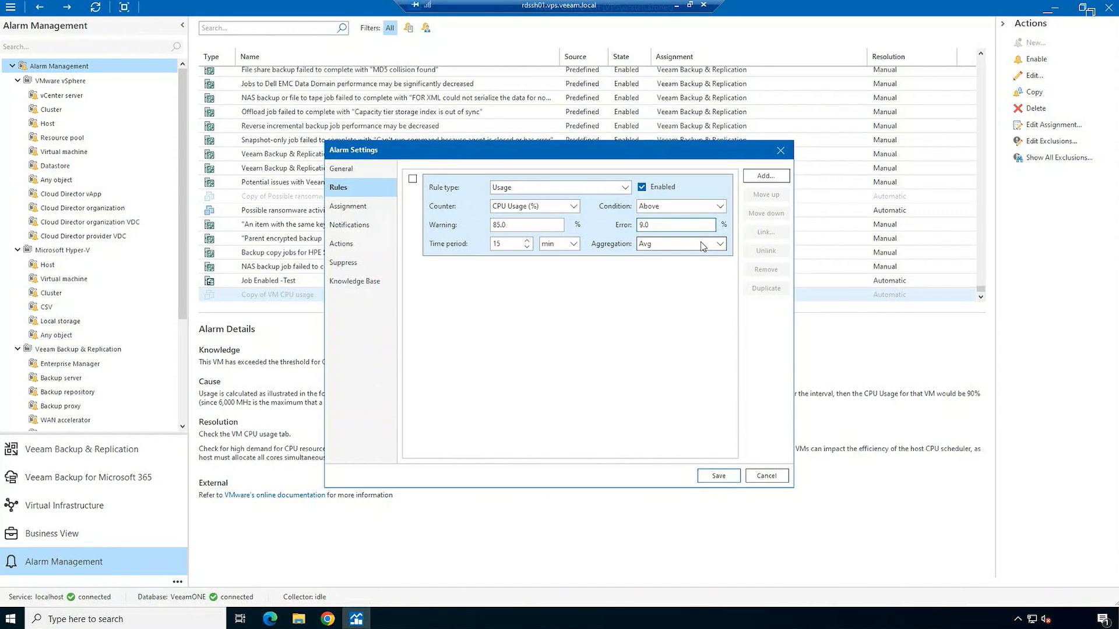
text(95.0)
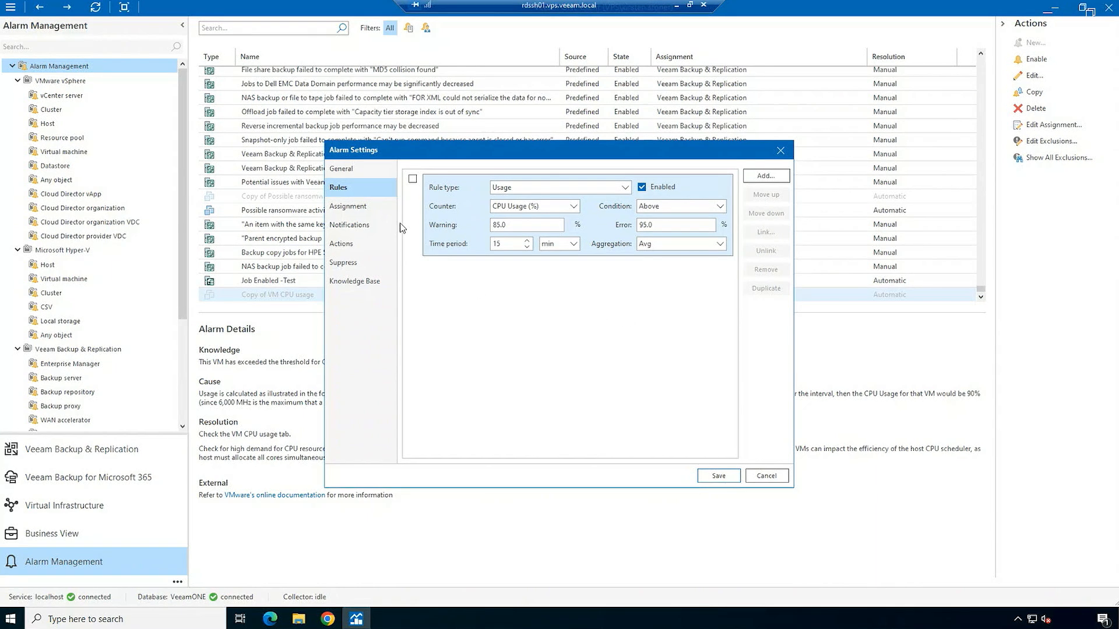
click(348, 206)
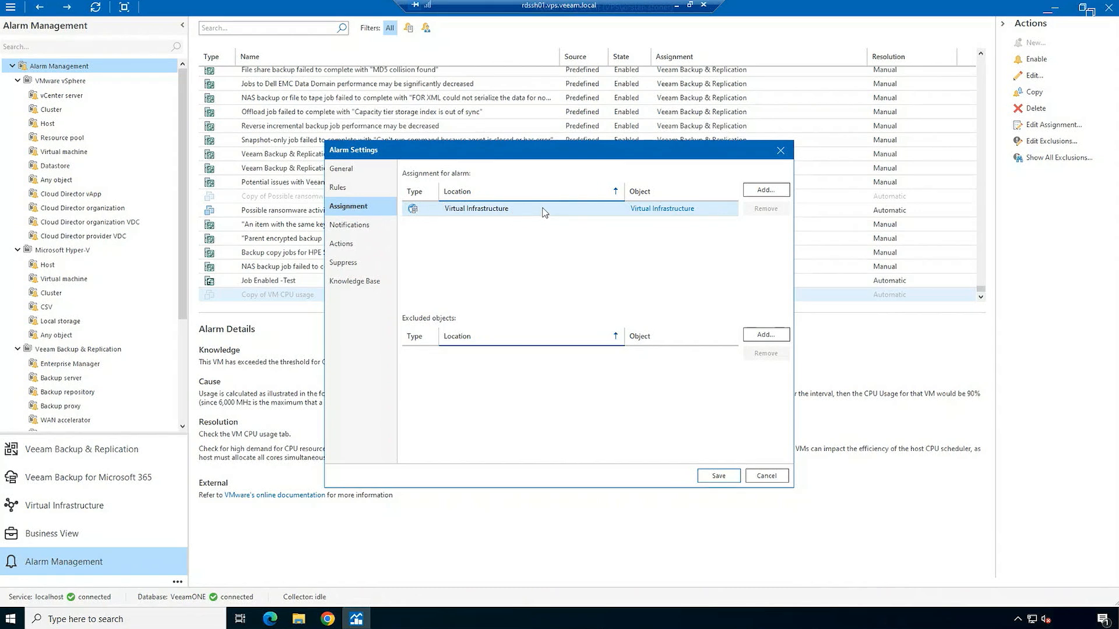
Remove the Virtual Infrastructure assignment and browse vcsa > VPS > Primary for a new object
click(500, 208)
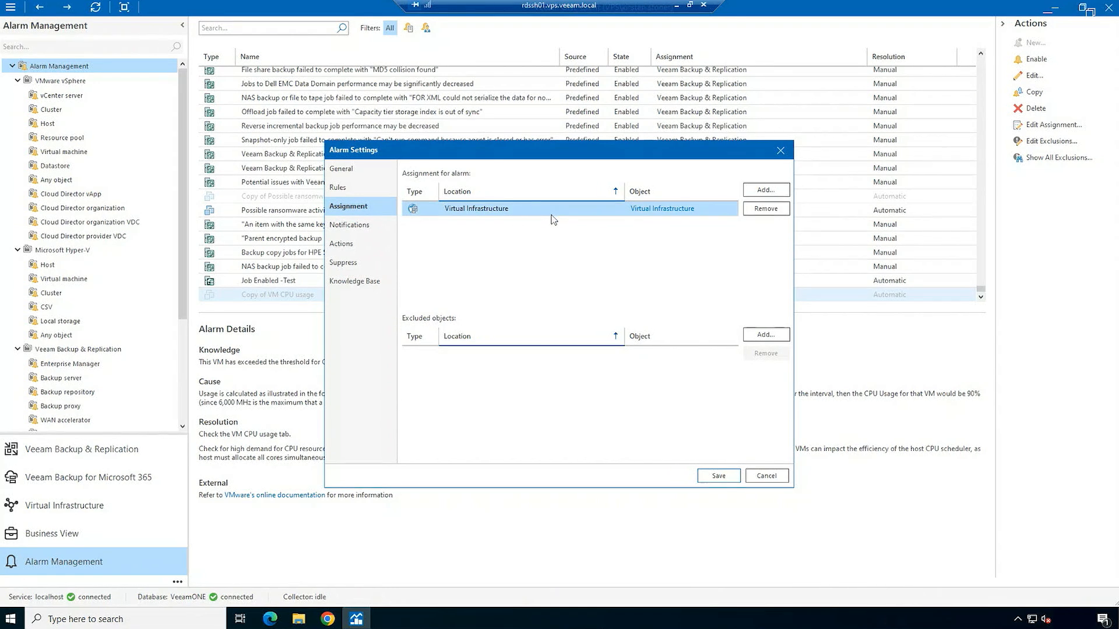
mouse_move(565, 218)
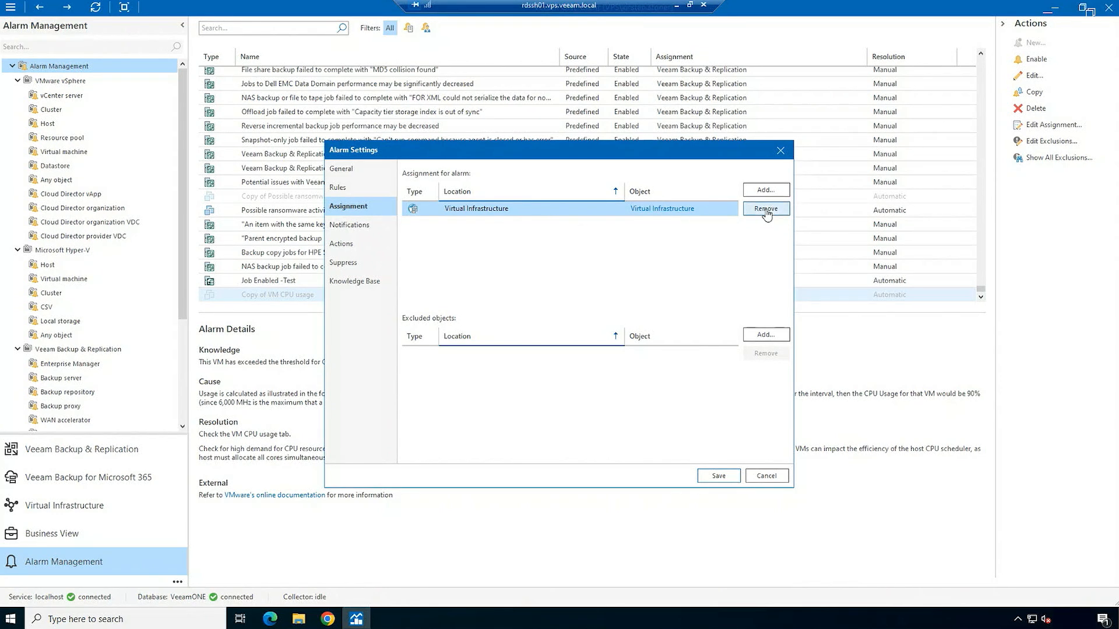
click(766, 209)
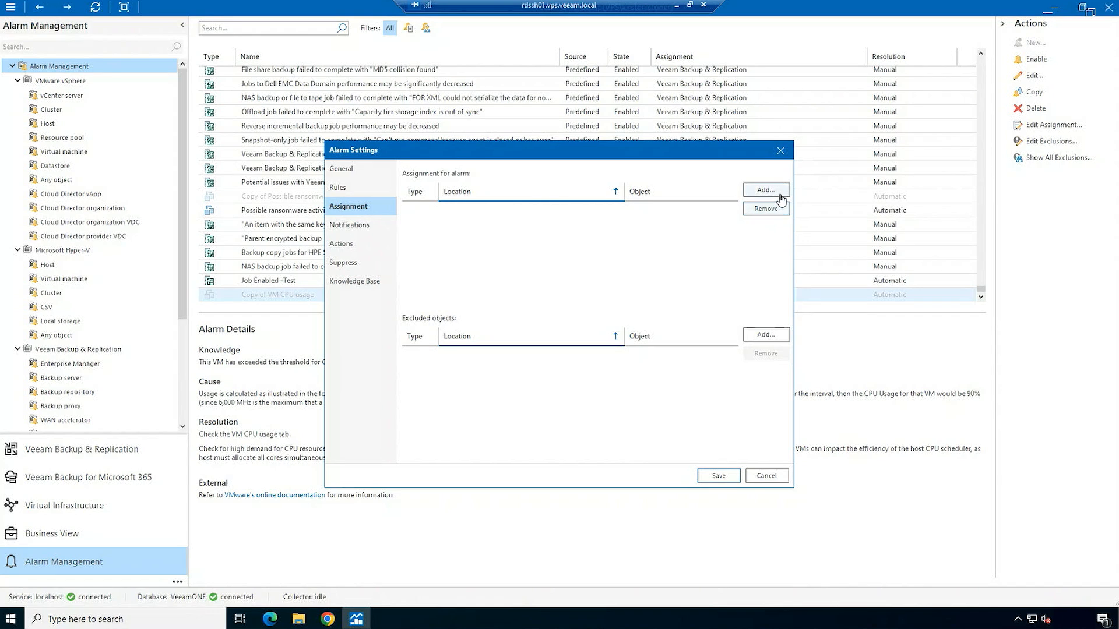
click(765, 190)
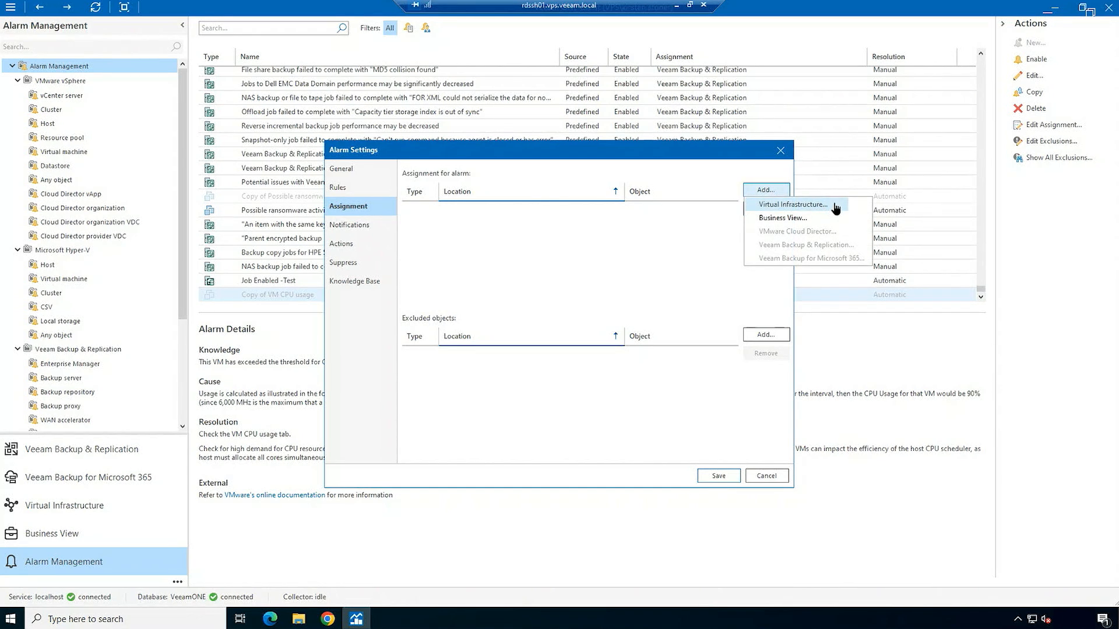
click(793, 205)
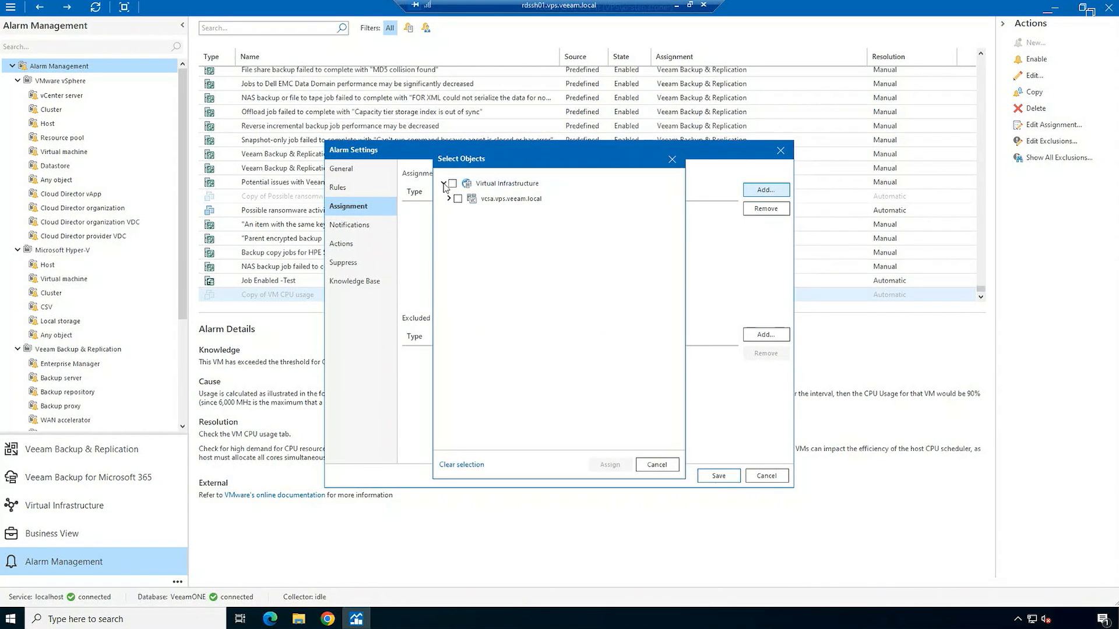
click(447, 198)
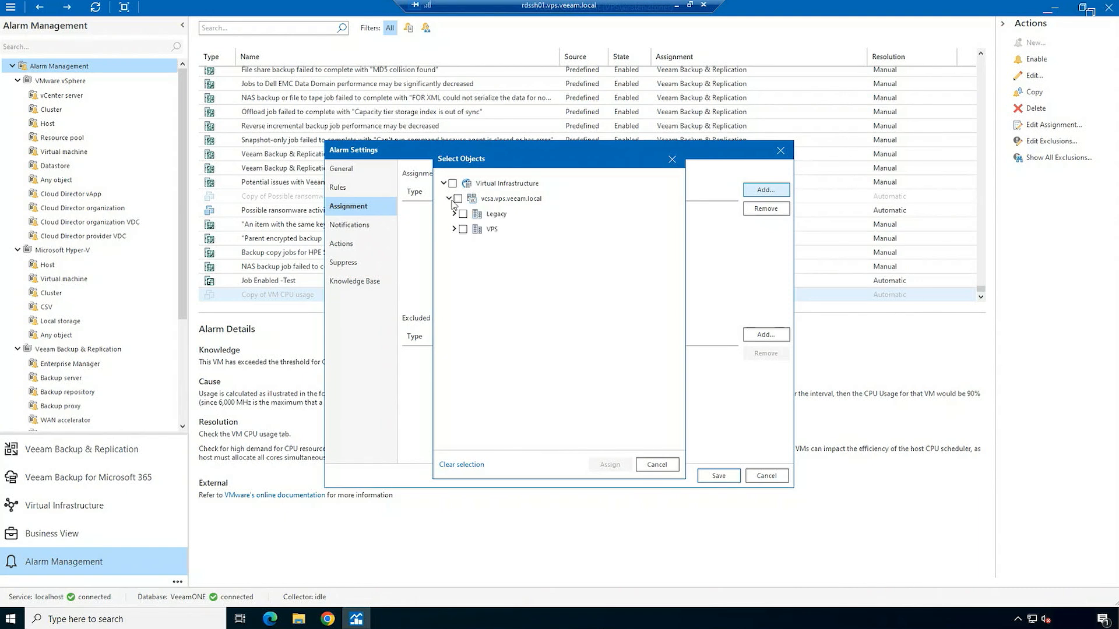
click(454, 230)
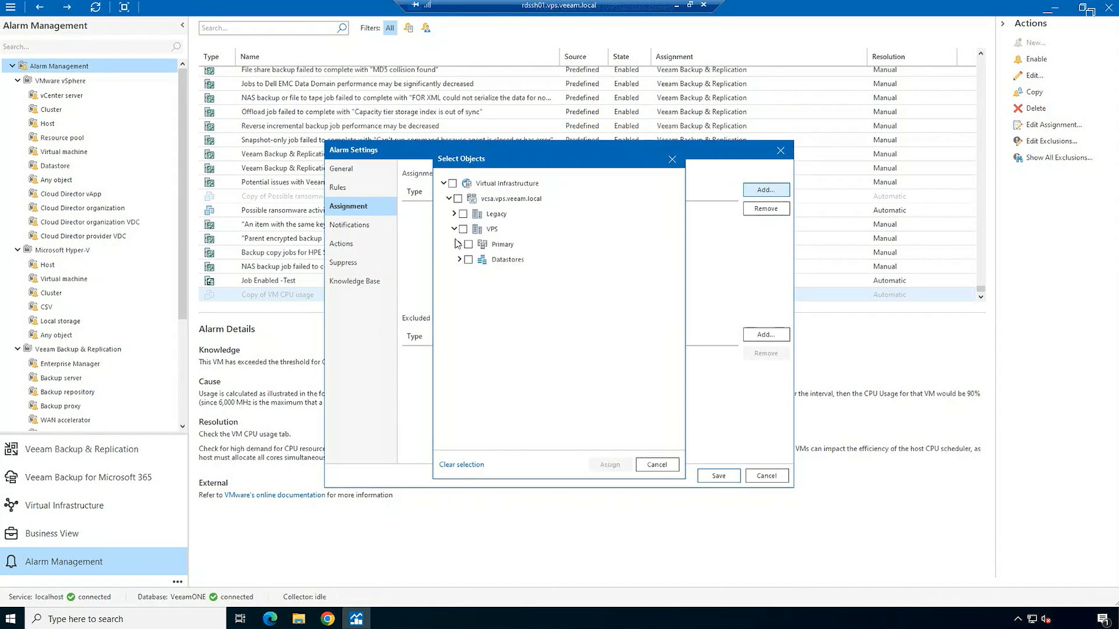
click(460, 243)
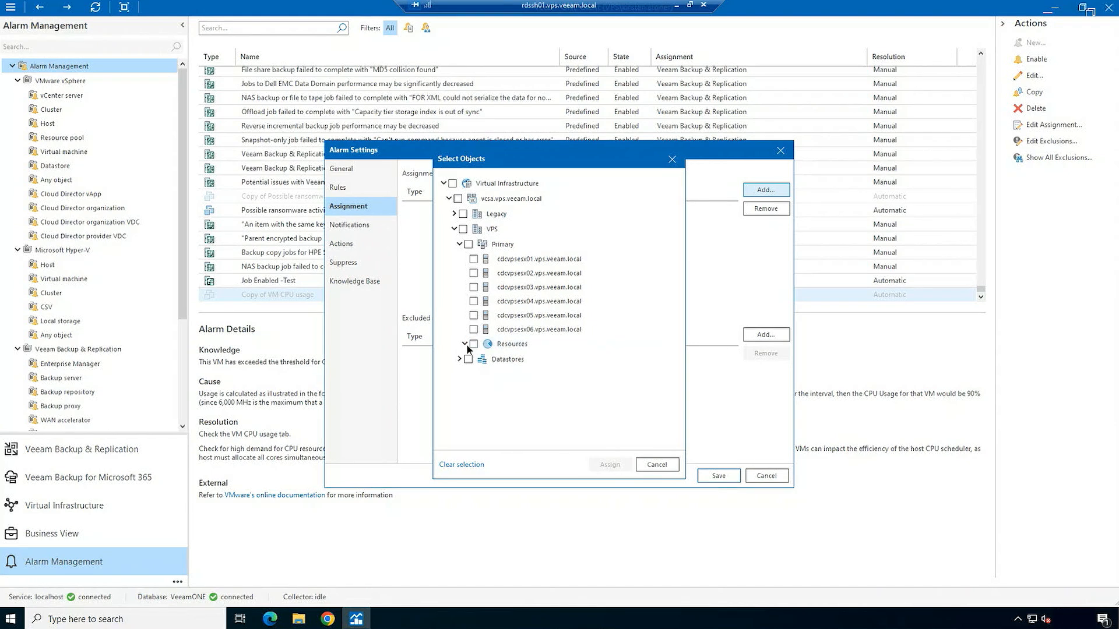
Assign the alarm only to vps-mc3-vbr12a-osbtp and save it
scroll(down, 3)
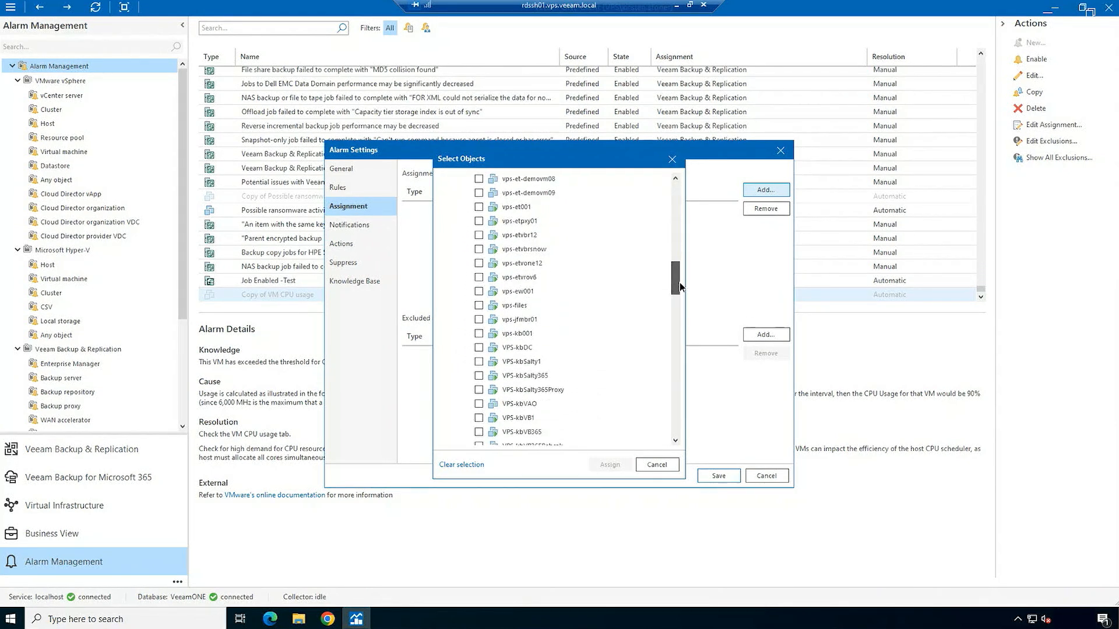
scroll(down, 3)
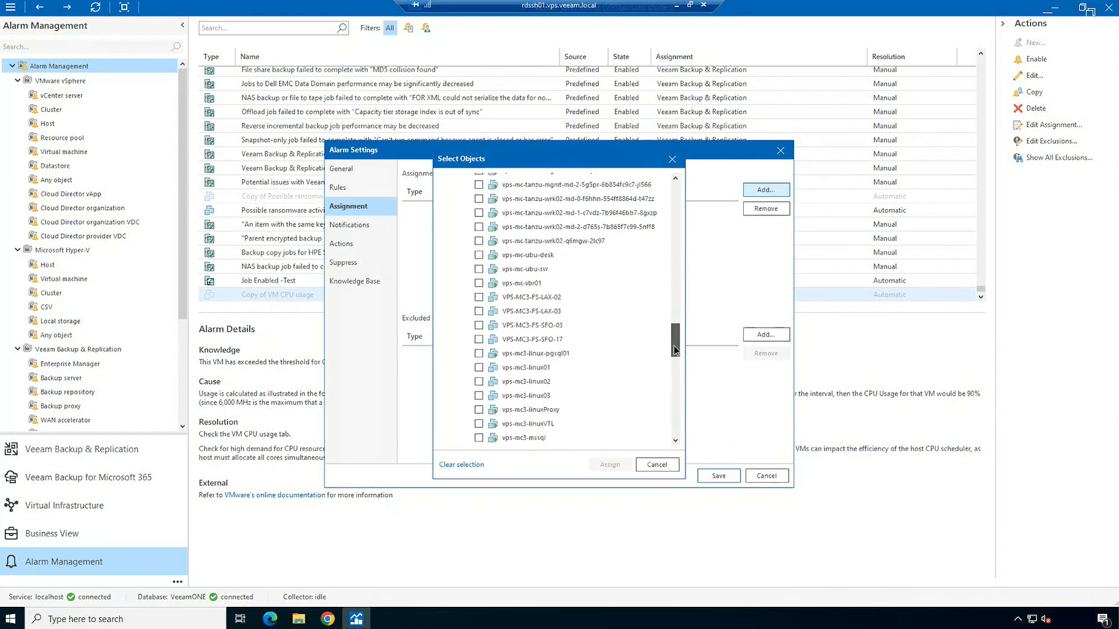
click(479, 431)
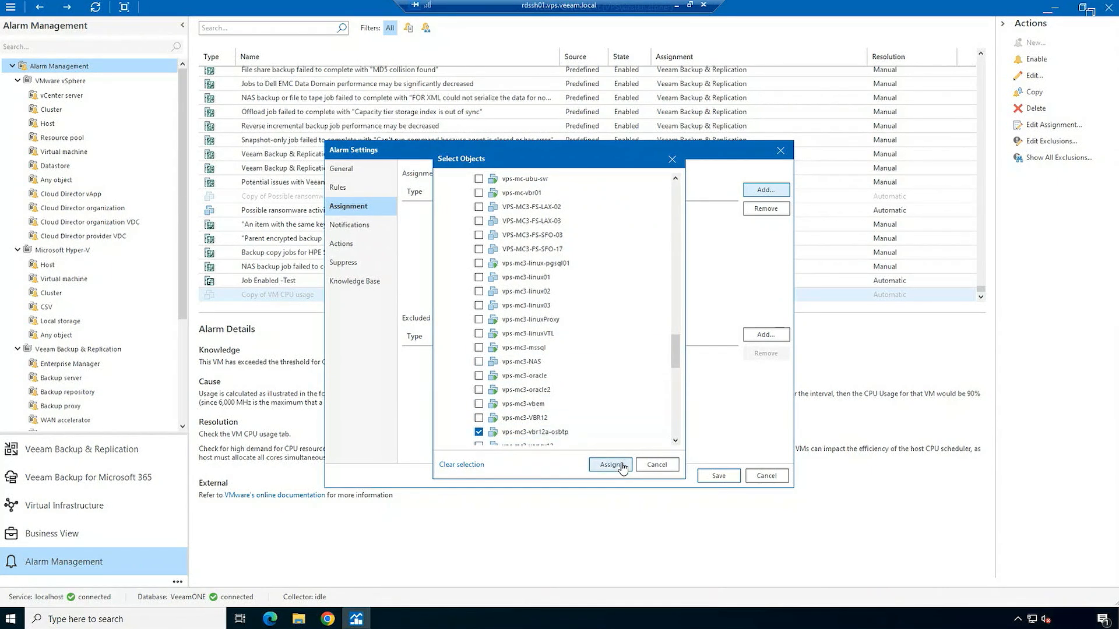
click(608, 465)
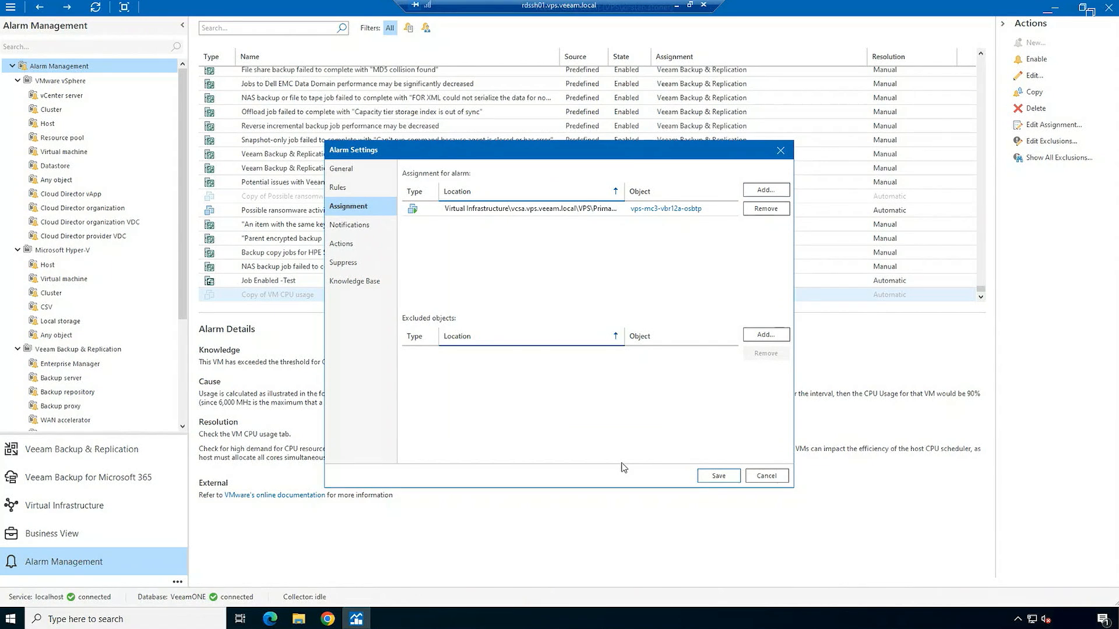
click(716, 476)
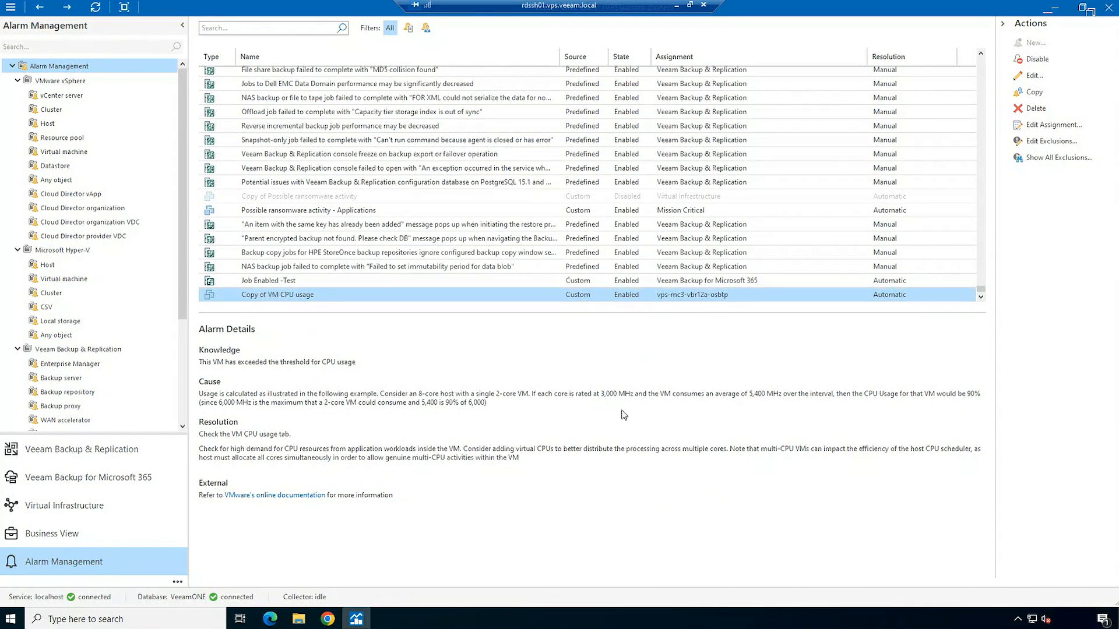
mouse_move(336, 300)
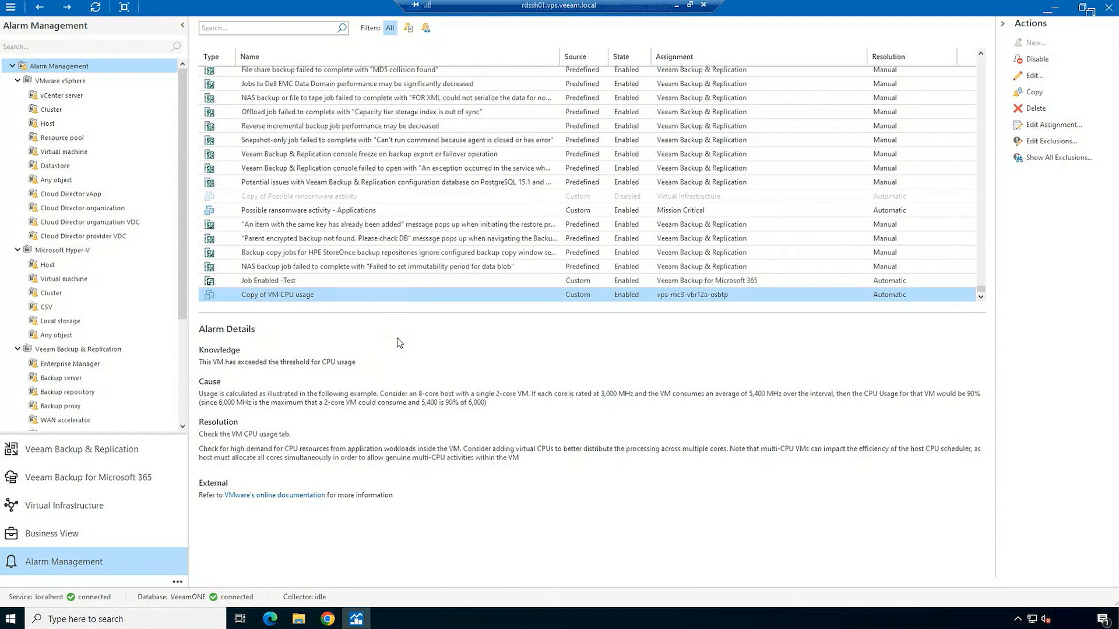
Rename the copied alarm to 'MC3 VM CPU usage', save it and return to Virtual Infrastructure
click(1030, 75)
text(MC3 VM CPU usage)
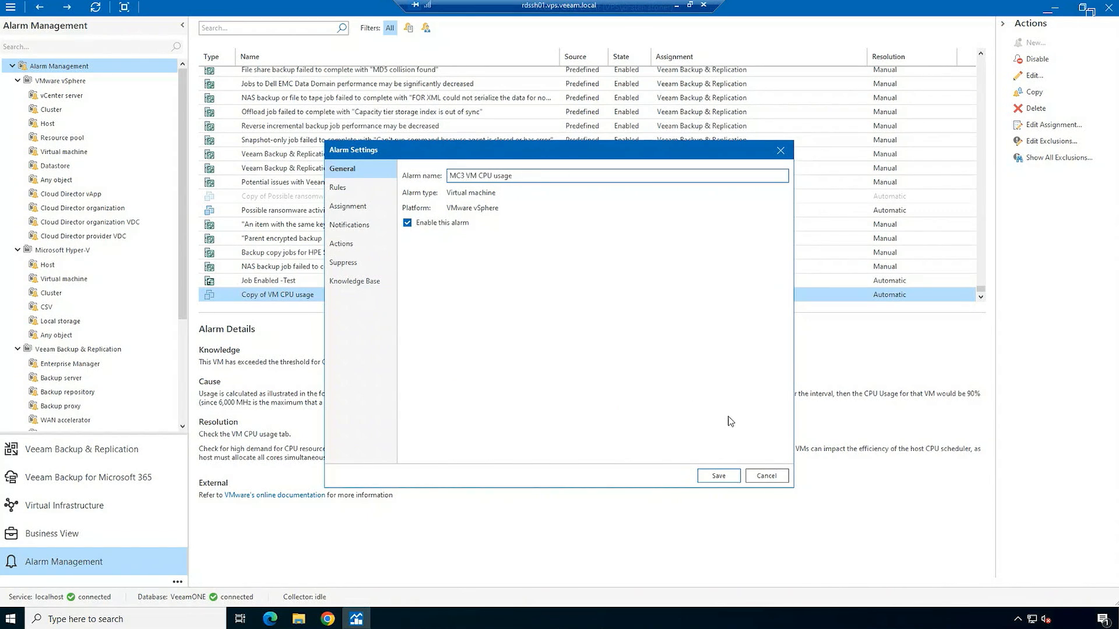
click(718, 475)
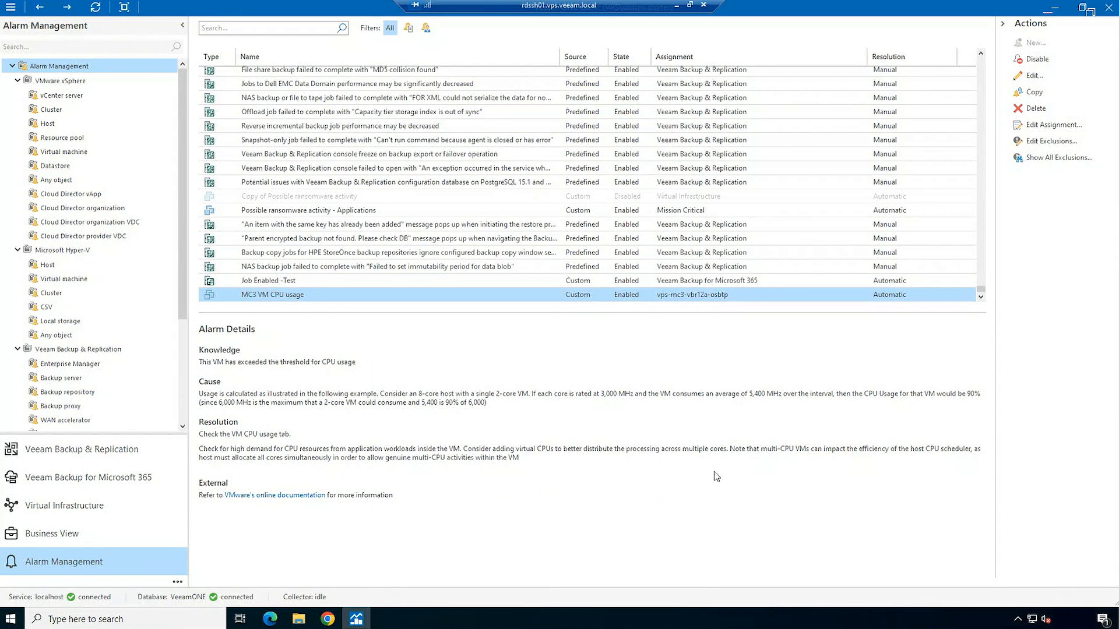
click(60, 378)
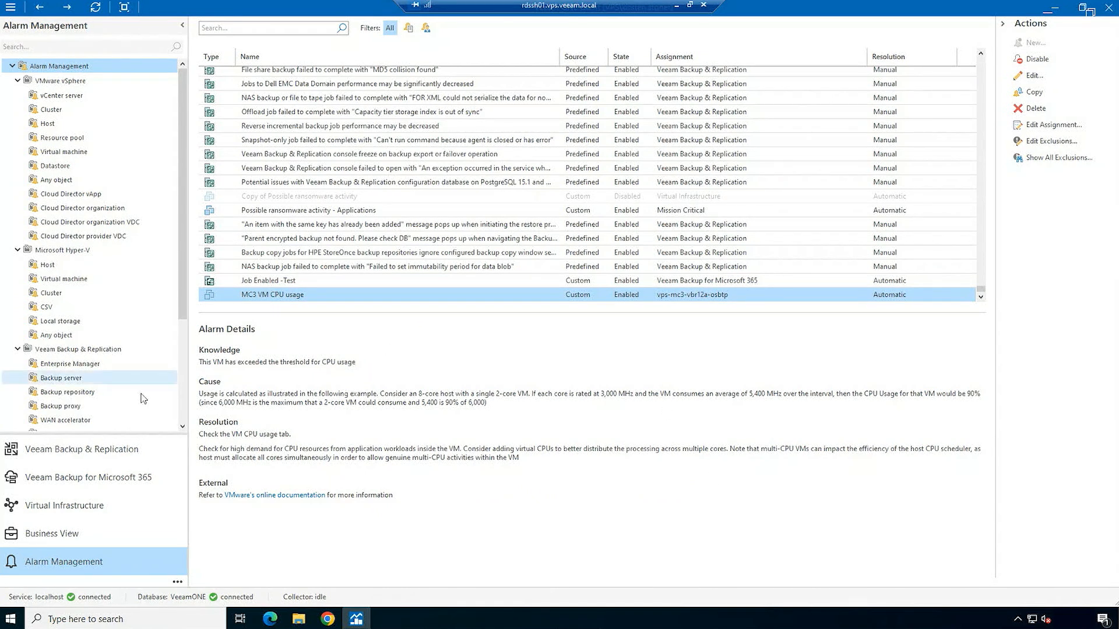
click(62, 505)
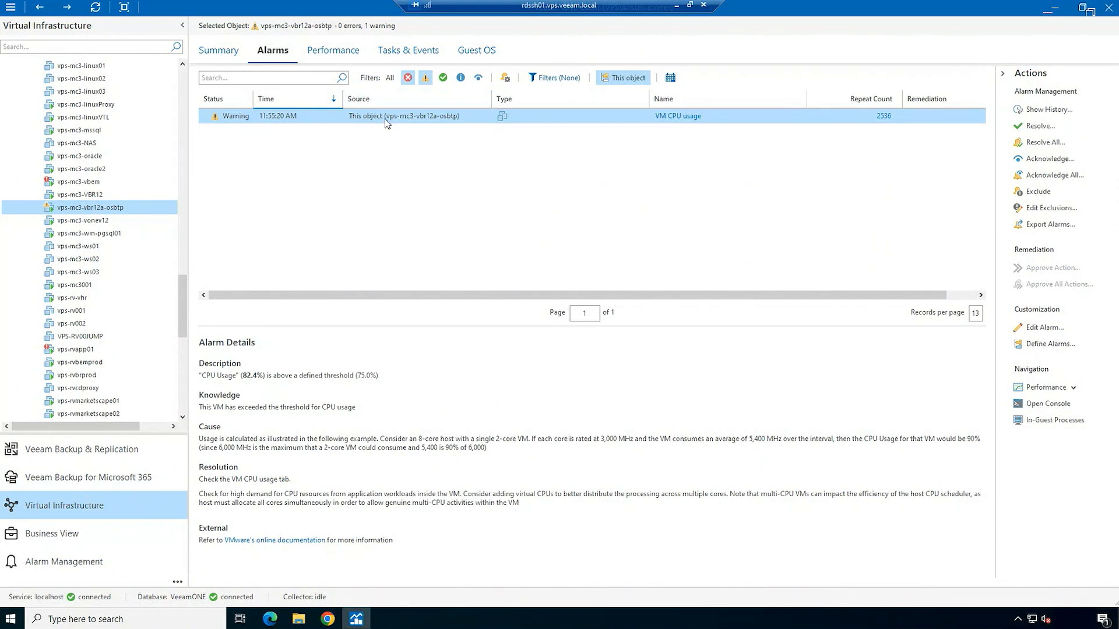
mouse_move(611, 119)
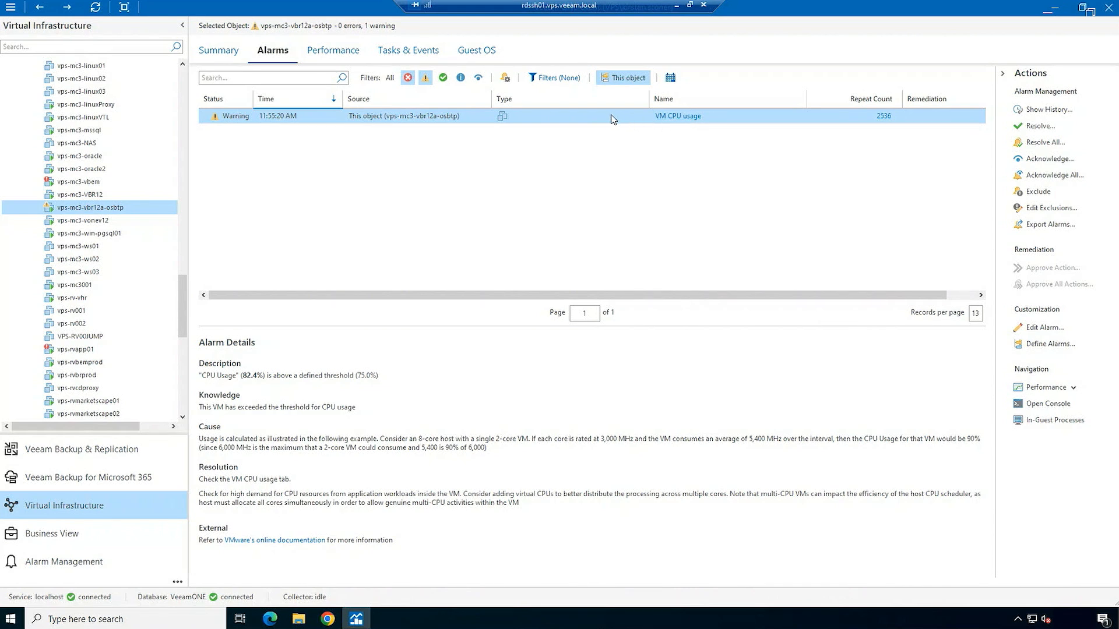
Edit the original VM CPU usage alarm from the VM's alarm list
right_click(678, 115)
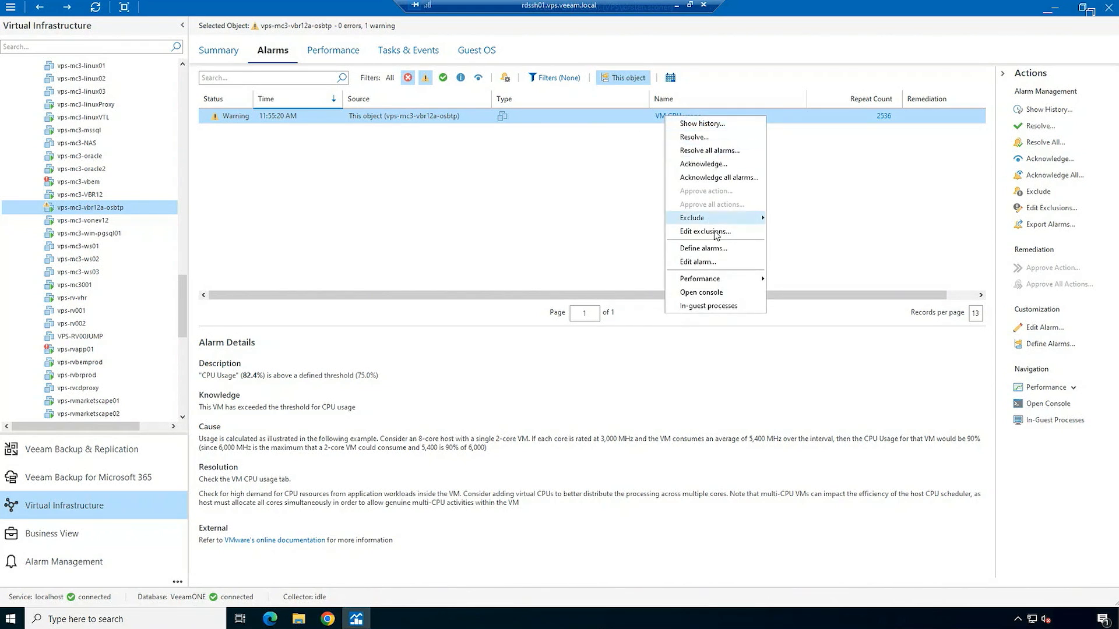
click(697, 262)
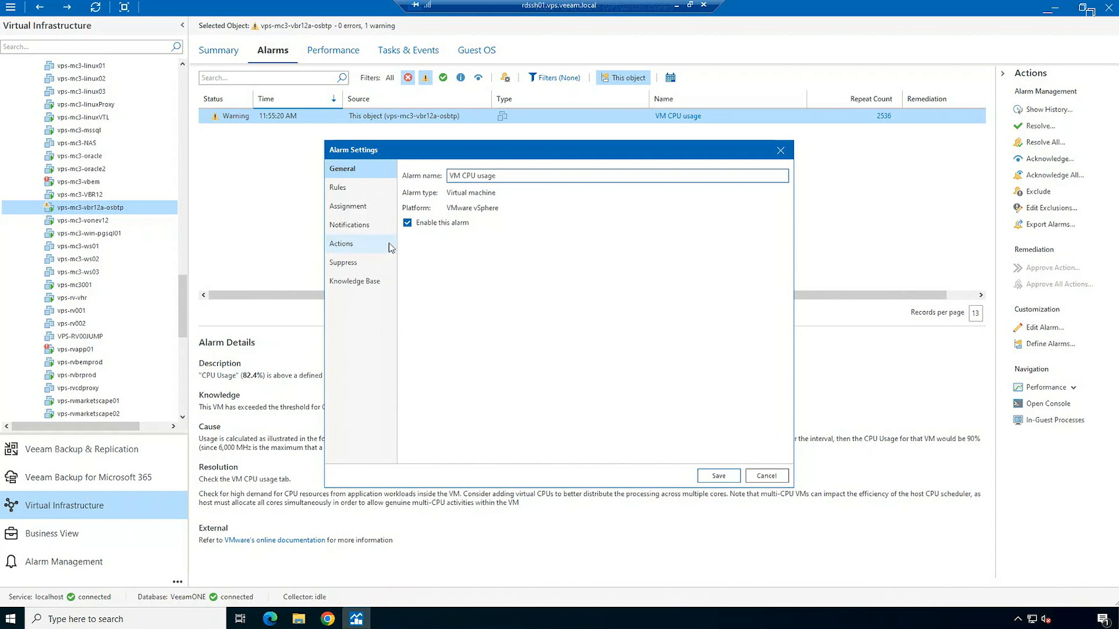
Exclude vps-mc3-vbr12a-osbtp from the VM CPU usage alarm and save
click(347, 207)
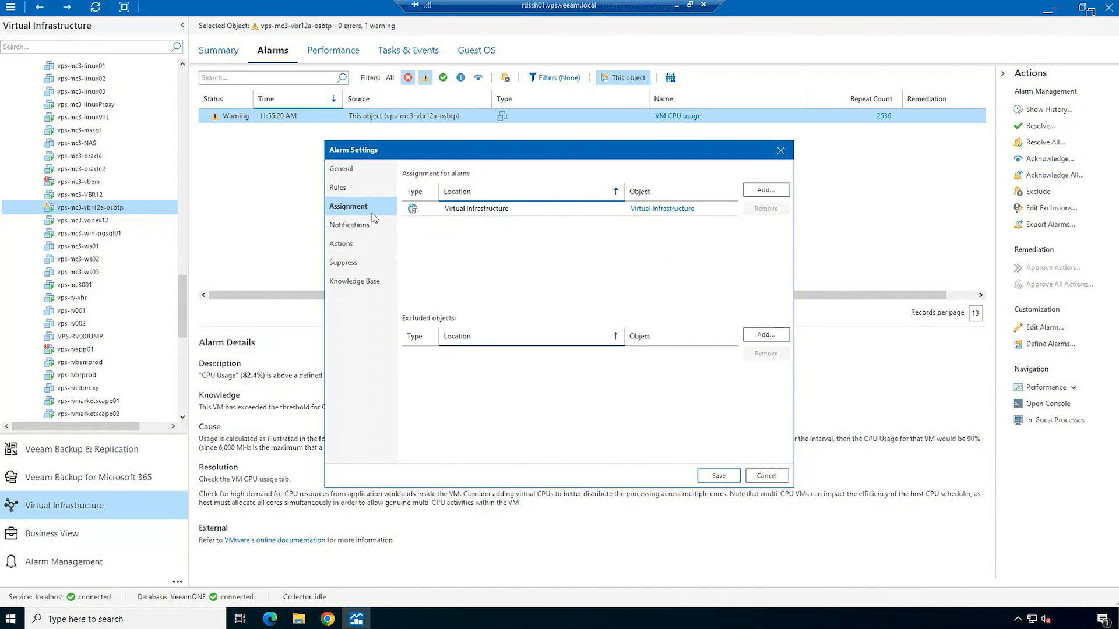
mouse_move(431, 327)
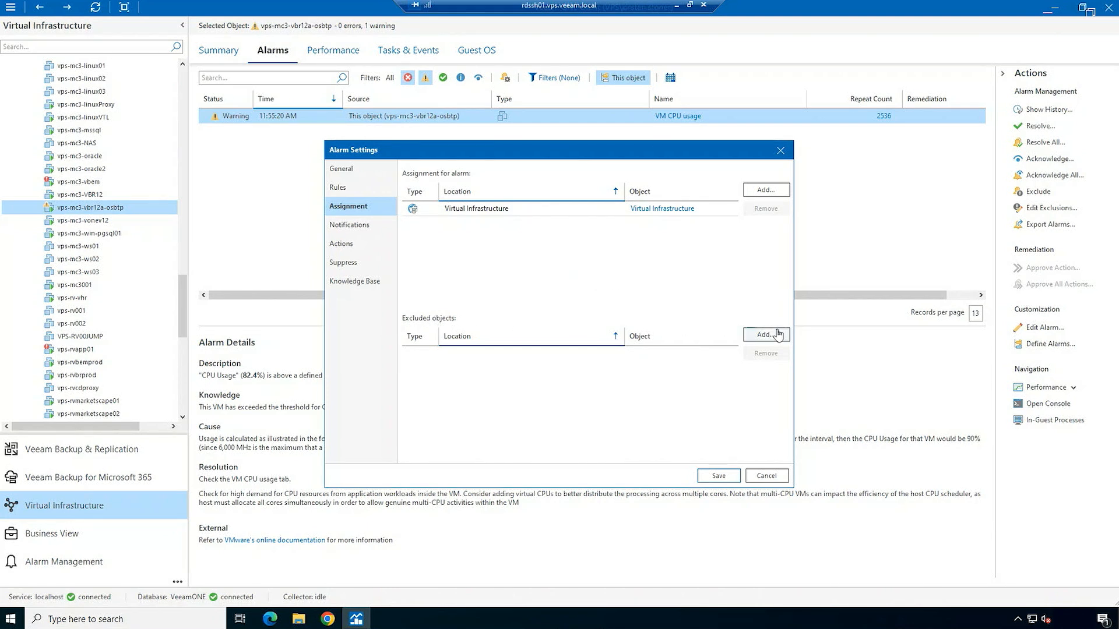
click(765, 334)
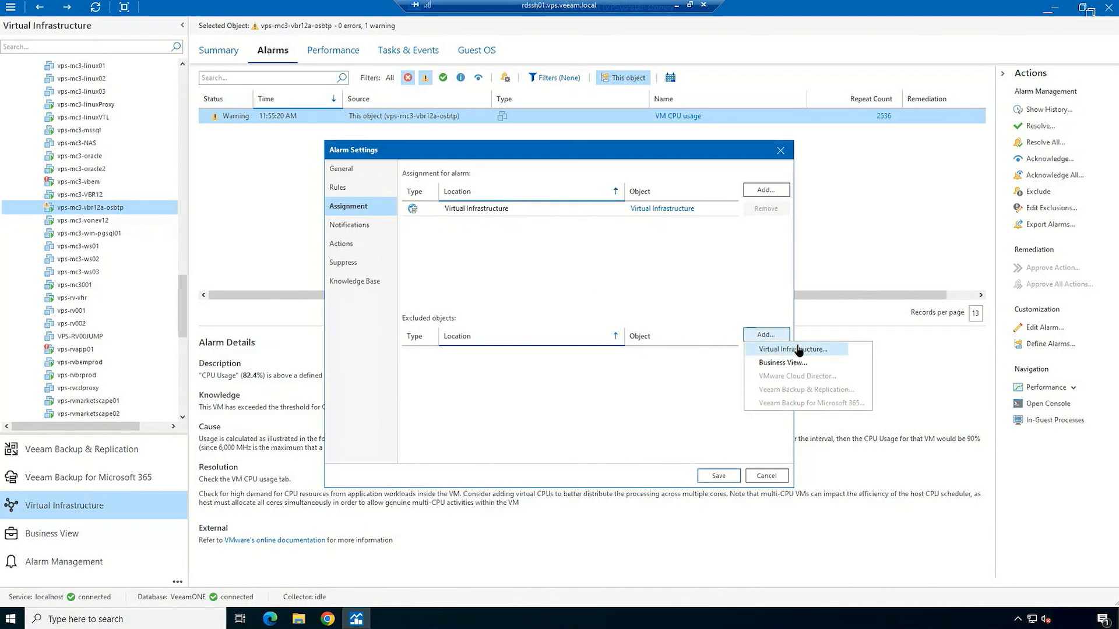
click(794, 348)
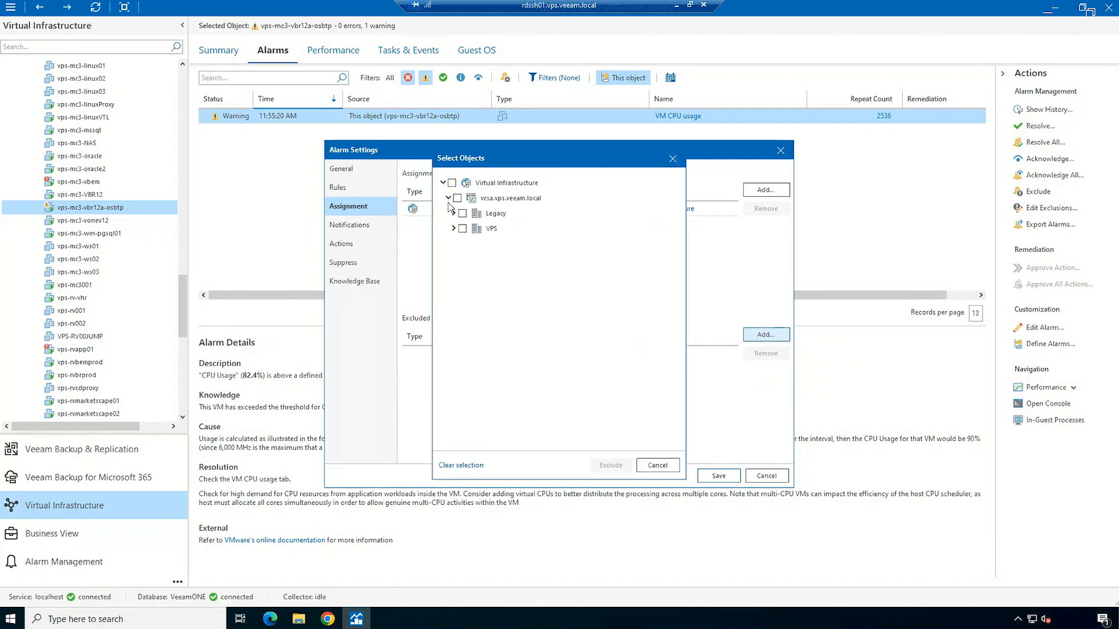
click(453, 228)
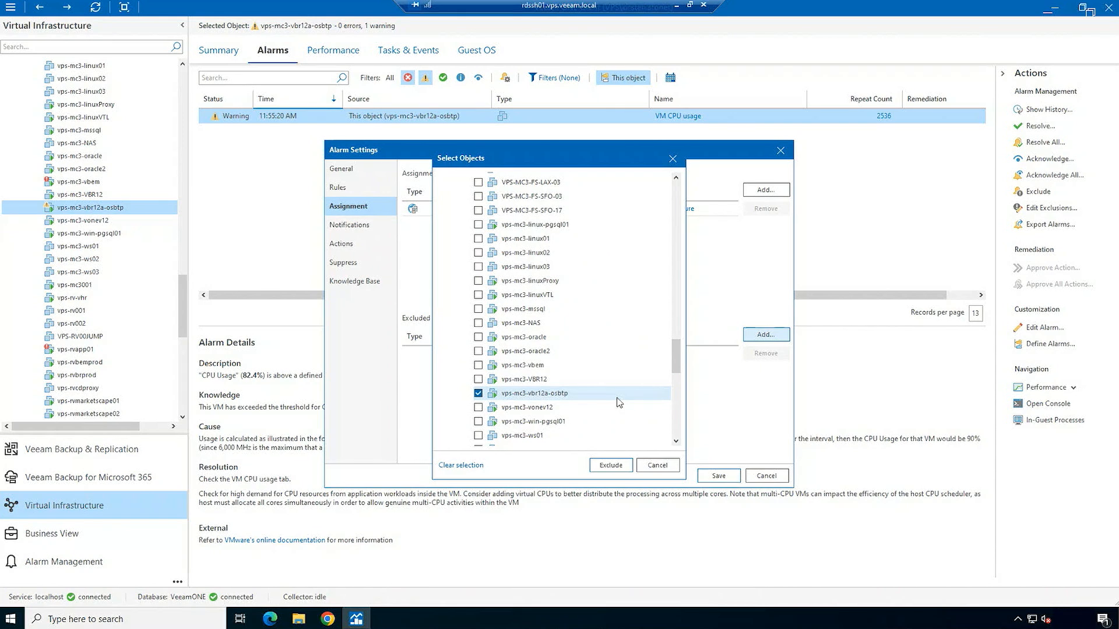
click(610, 465)
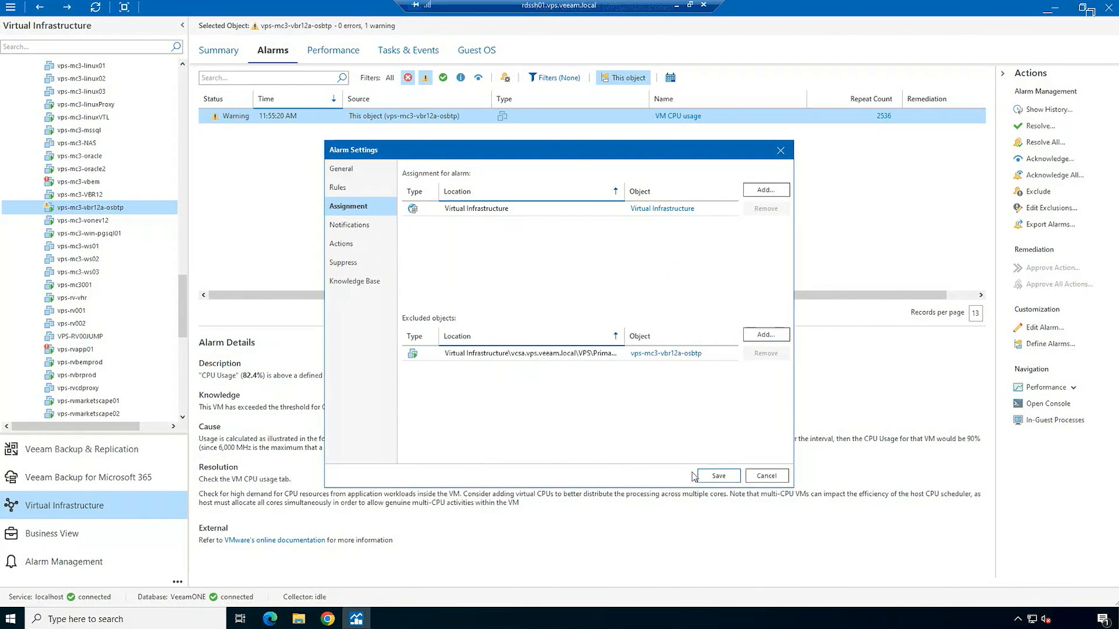
click(718, 475)
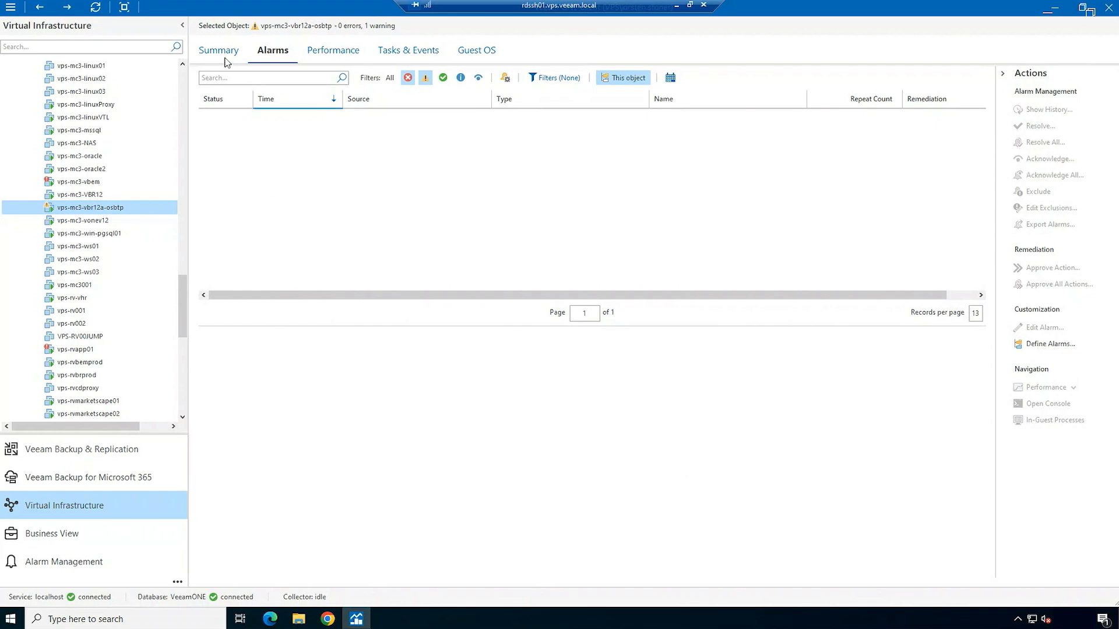
From the Virtual Infrastructure summary's Latest Alarms, show the alarms of vps-mc3-vbem
click(219, 50)
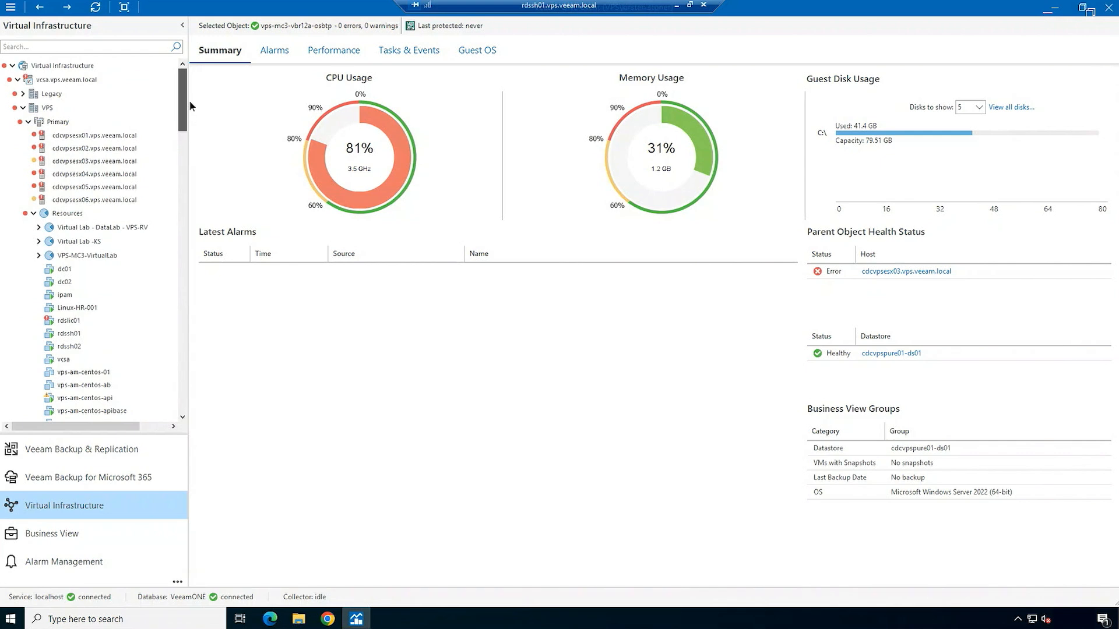
click(69, 65)
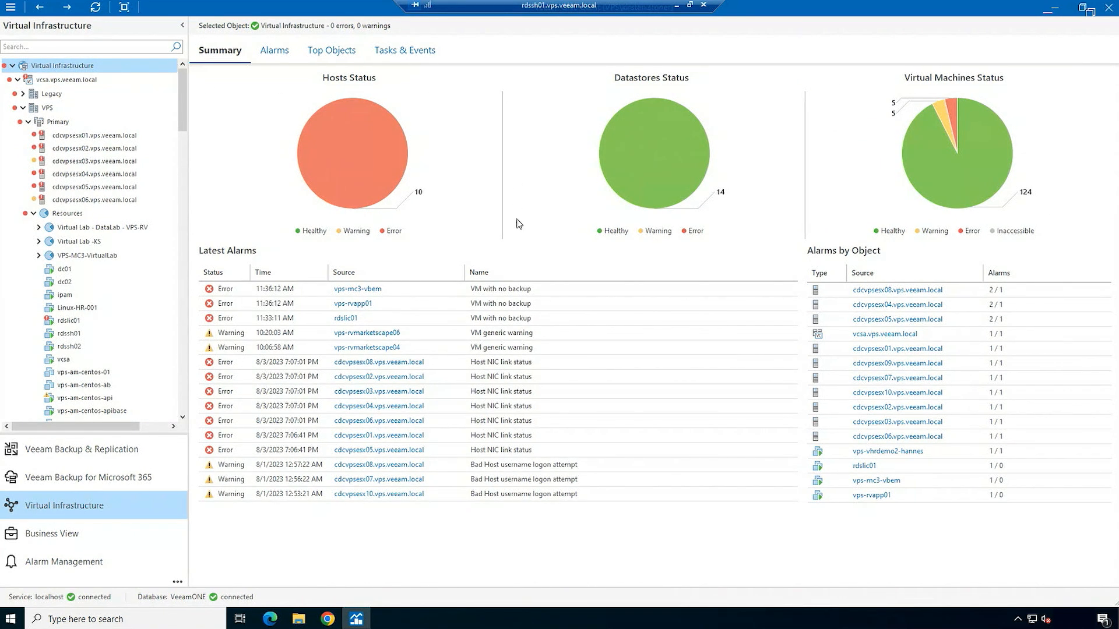
click(500, 303)
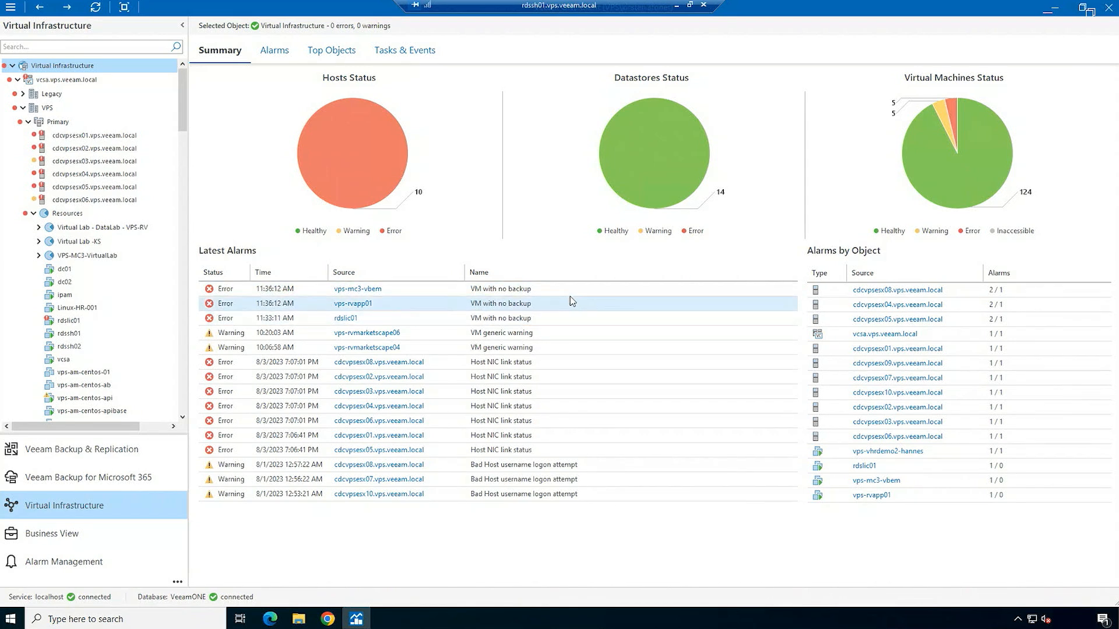
click(357, 288)
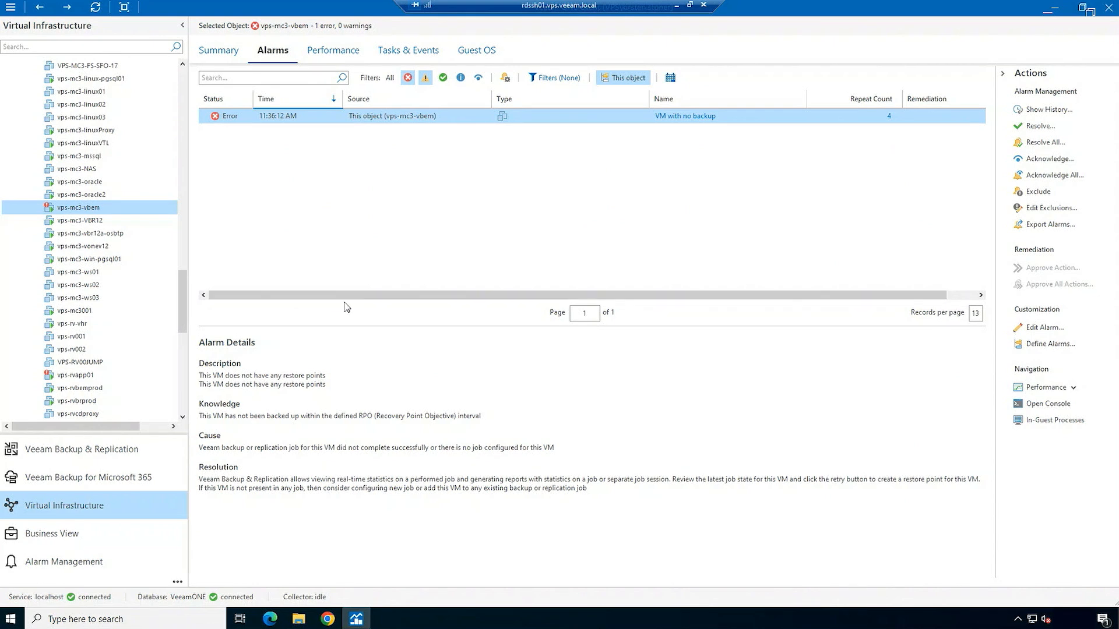
mouse_move(683, 119)
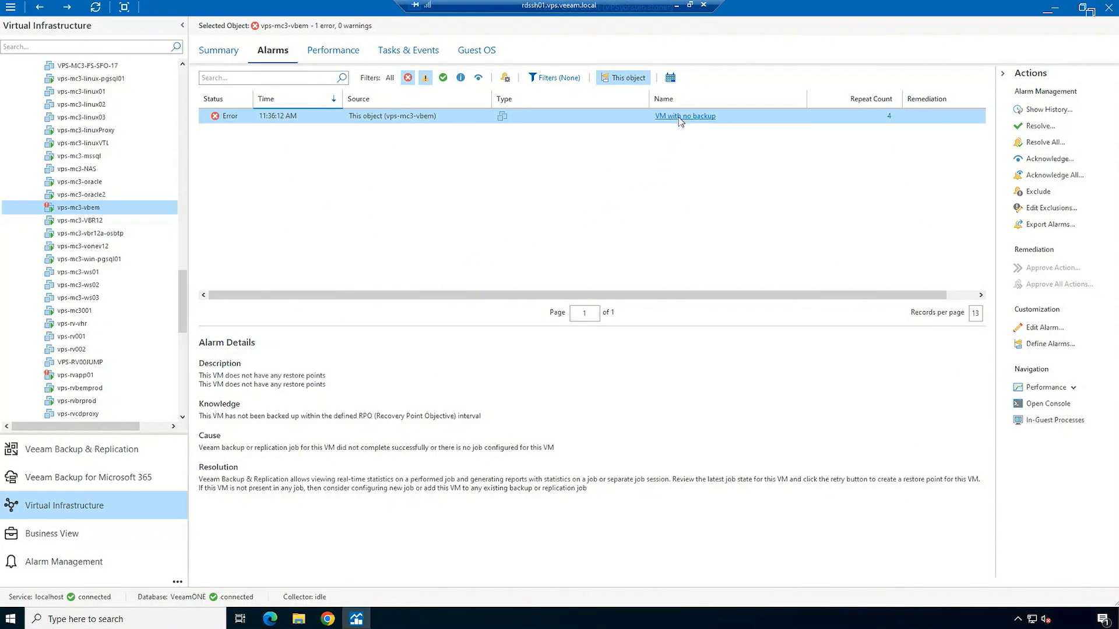
Edit the VM with no backup alarm, review its Backup RPO rules and go to its empty Actions page
right_click(682, 115)
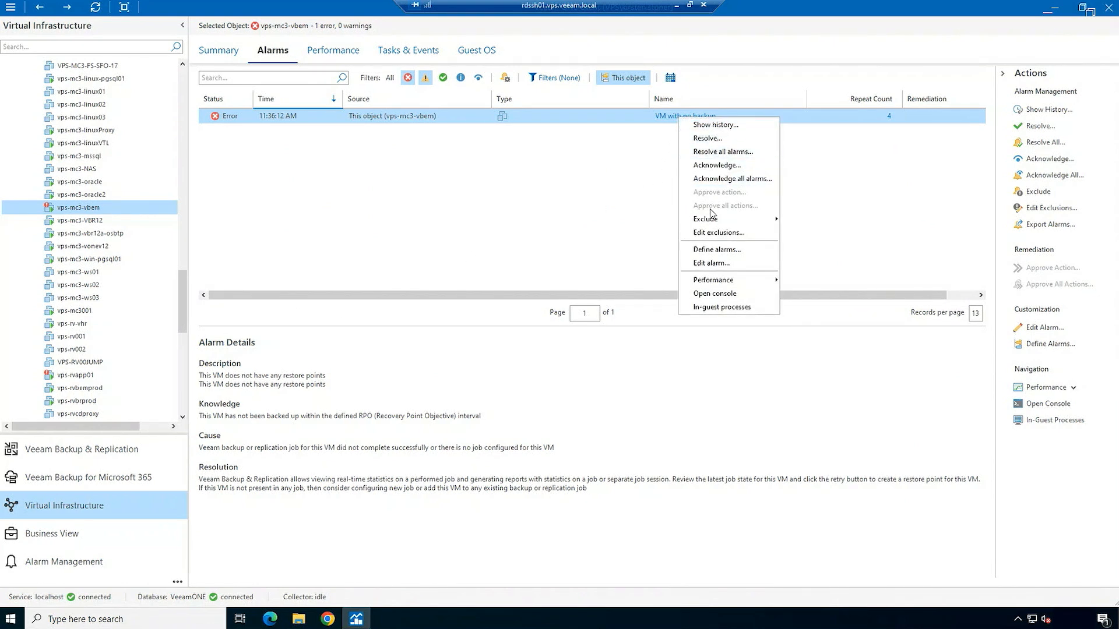
click(710, 262)
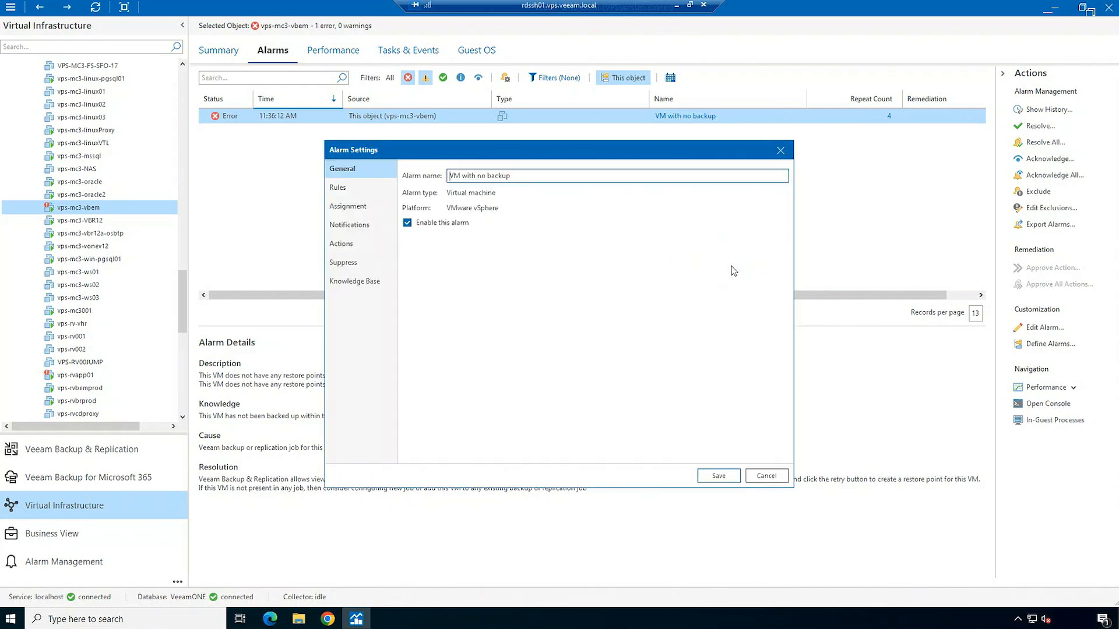
click(338, 187)
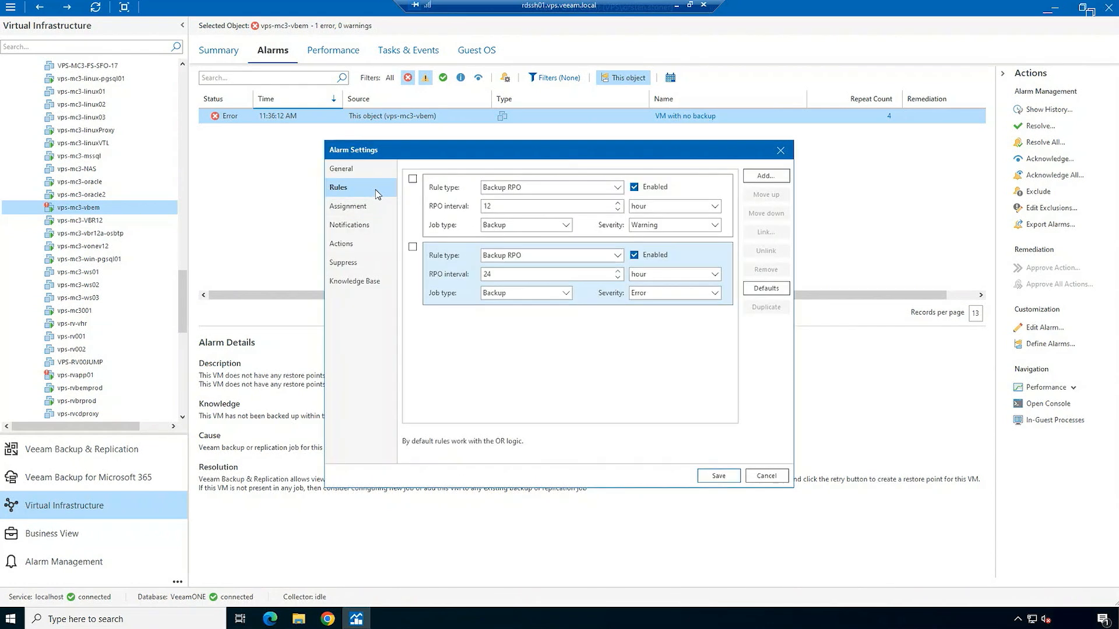
mouse_move(465, 209)
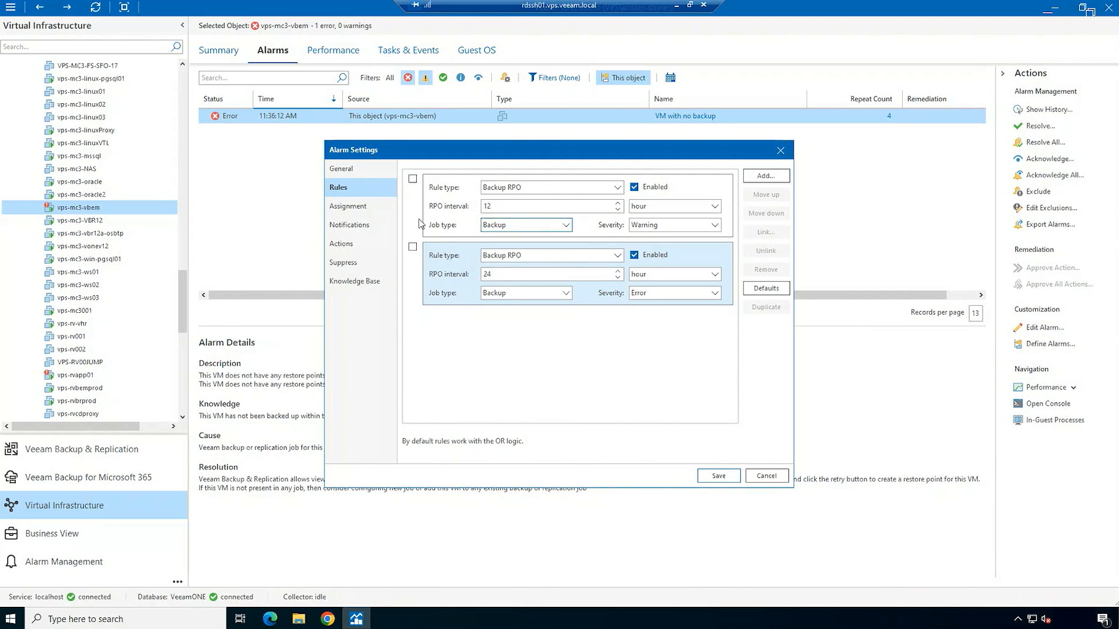
click(341, 244)
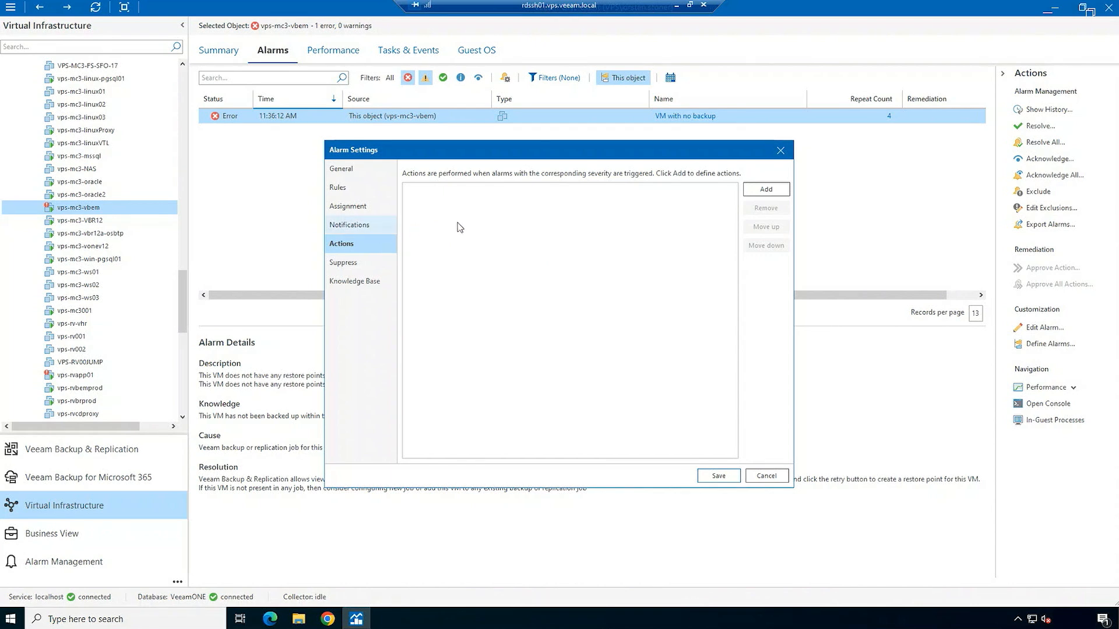
Add an approval-based remediation action of type Add VM to backup job
click(764, 189)
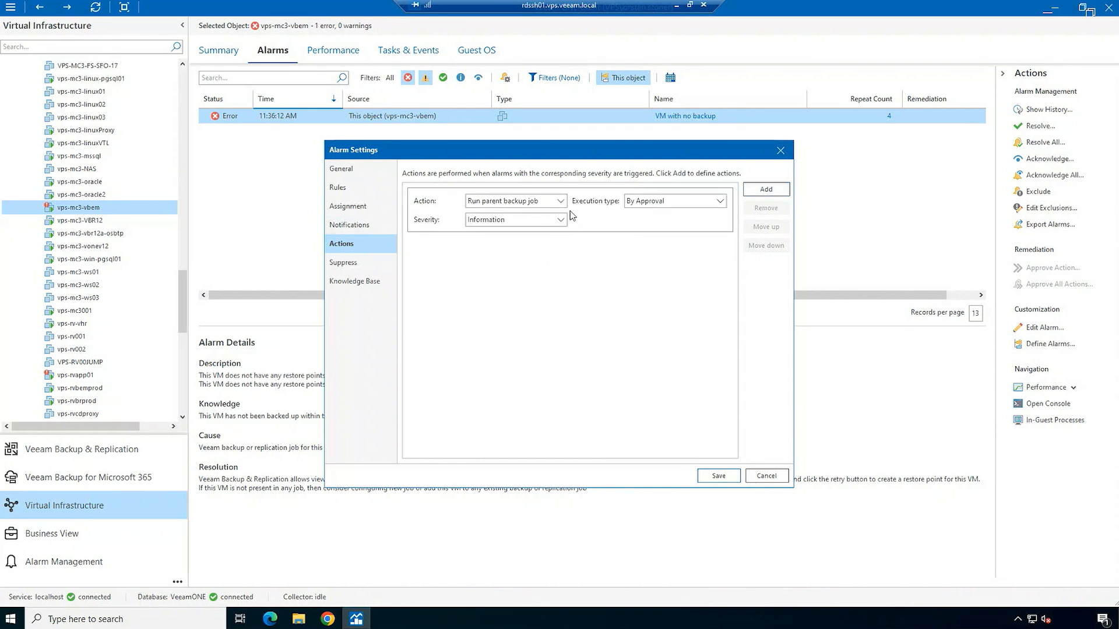
click(513, 200)
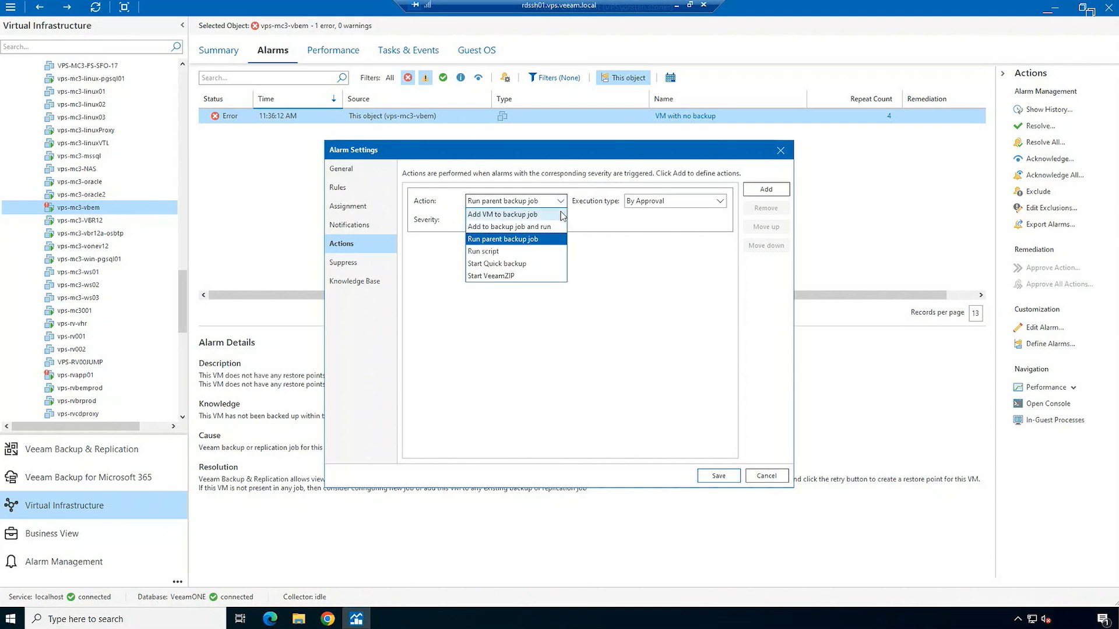
click(501, 214)
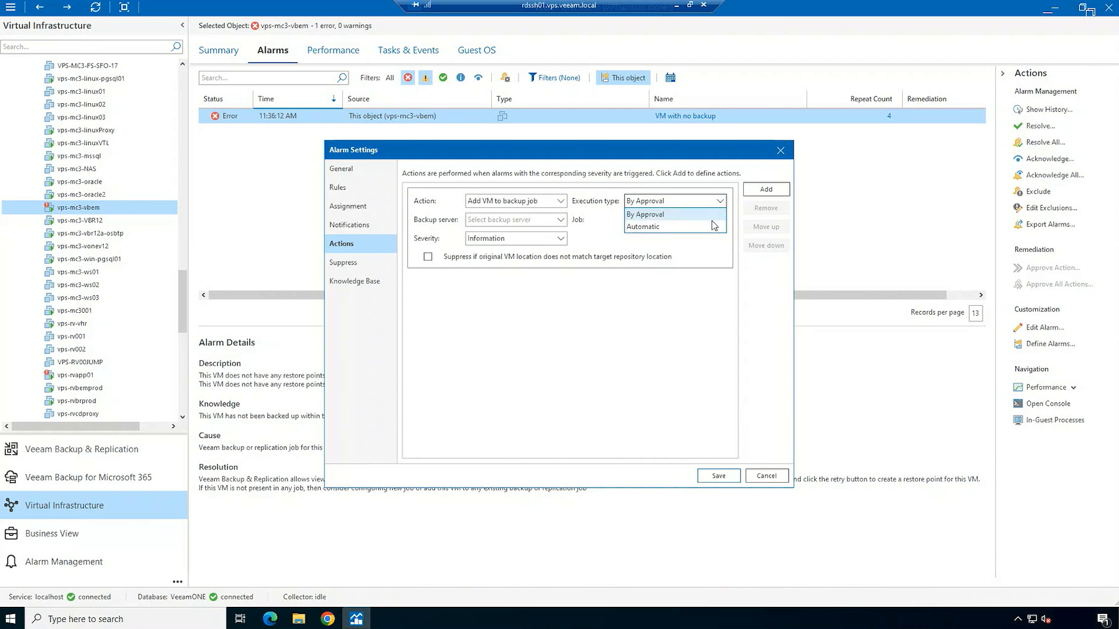
click(644, 214)
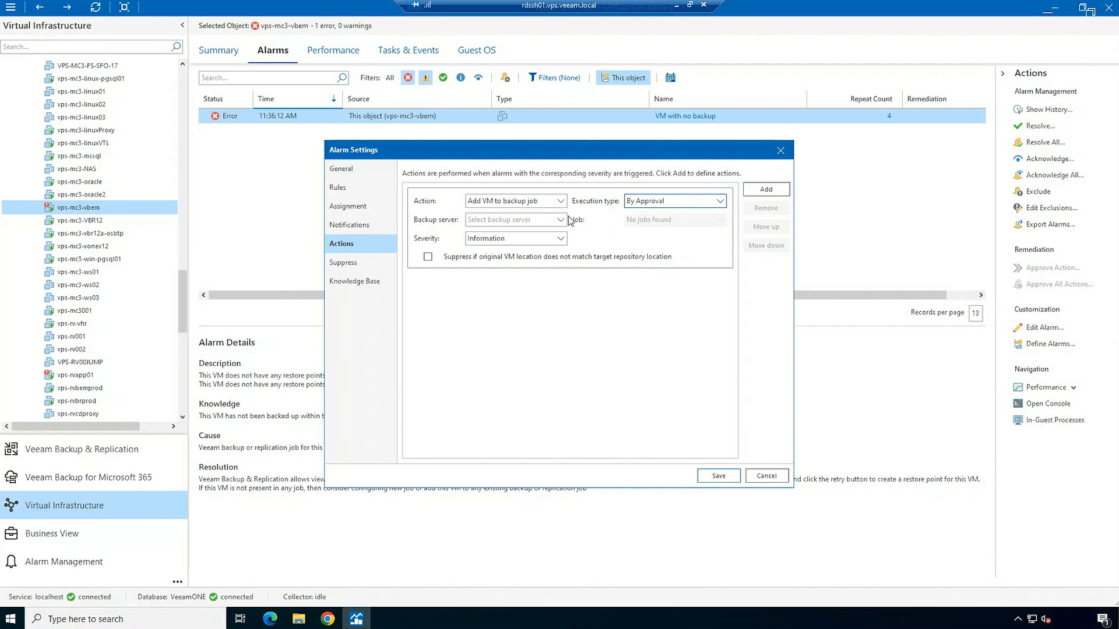
Target server vps-ksvbr01 and the Example 06 catchall job with Warning severity, then add a second action
click(561, 219)
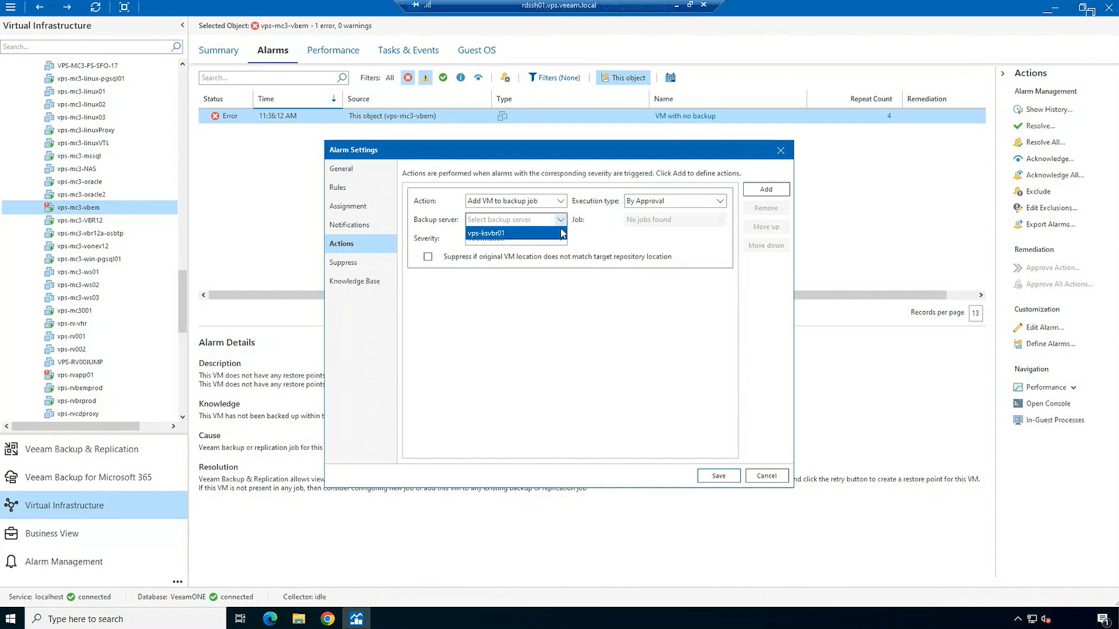
click(487, 233)
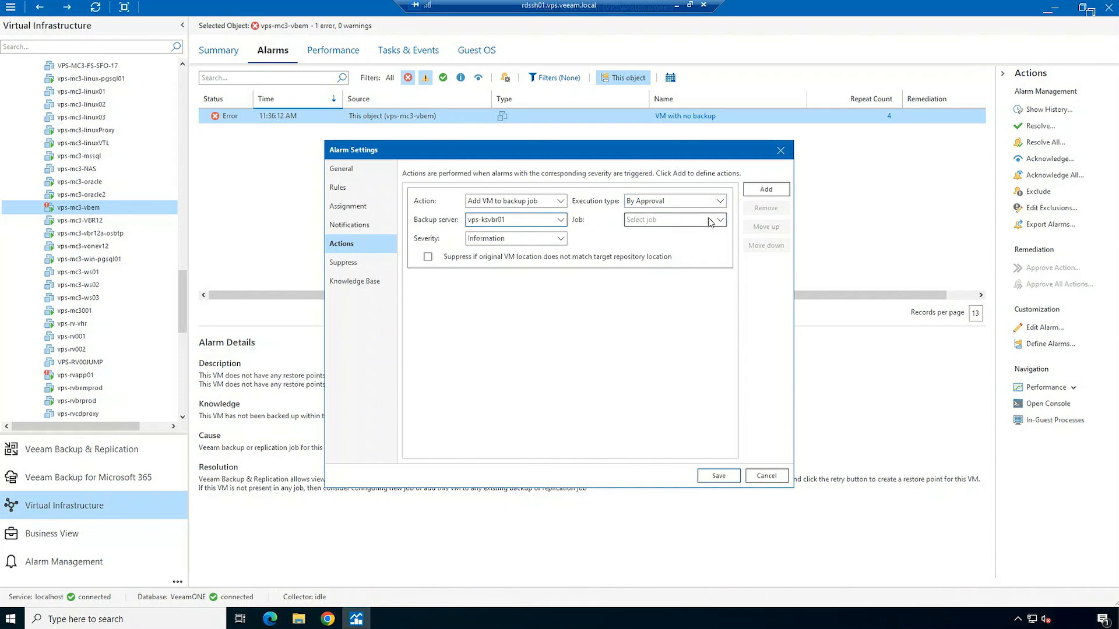
click(719, 221)
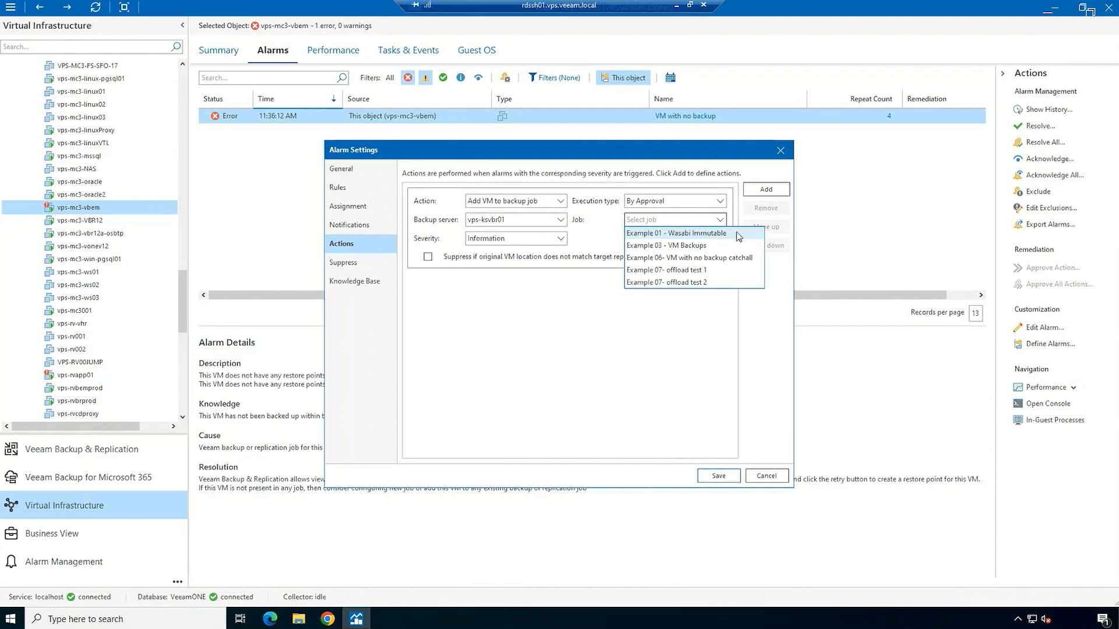
mouse_move(753, 258)
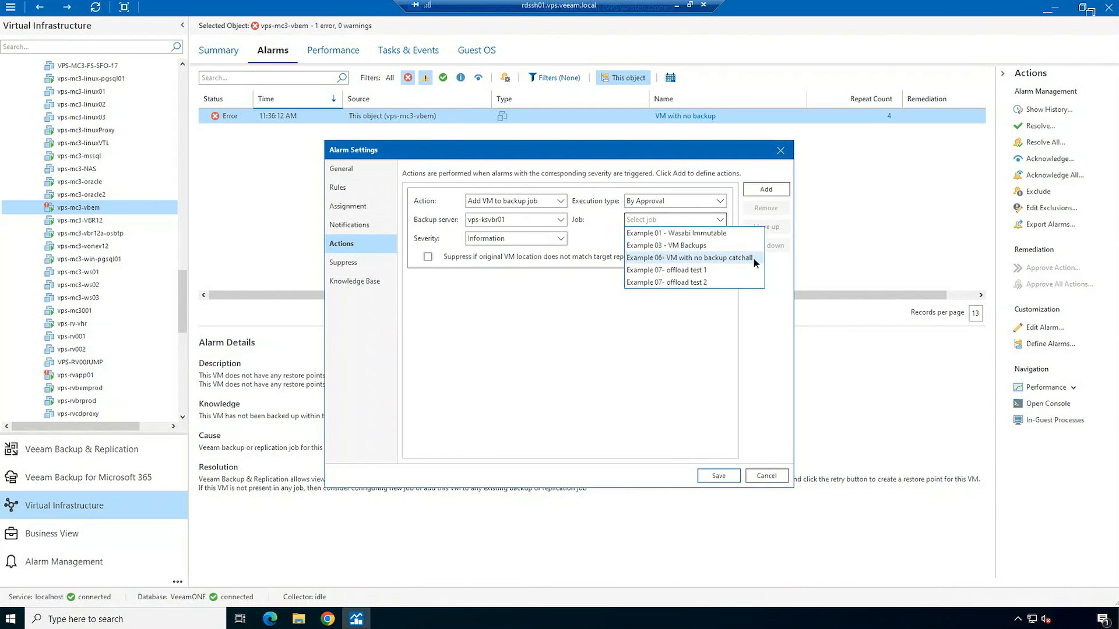
click(688, 257)
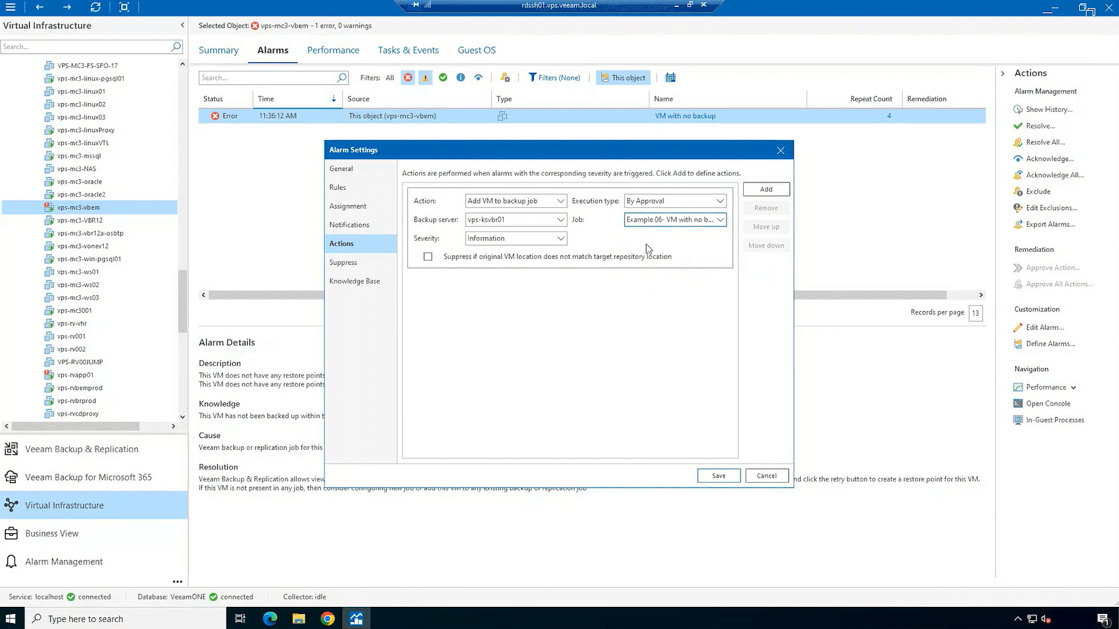
click(562, 238)
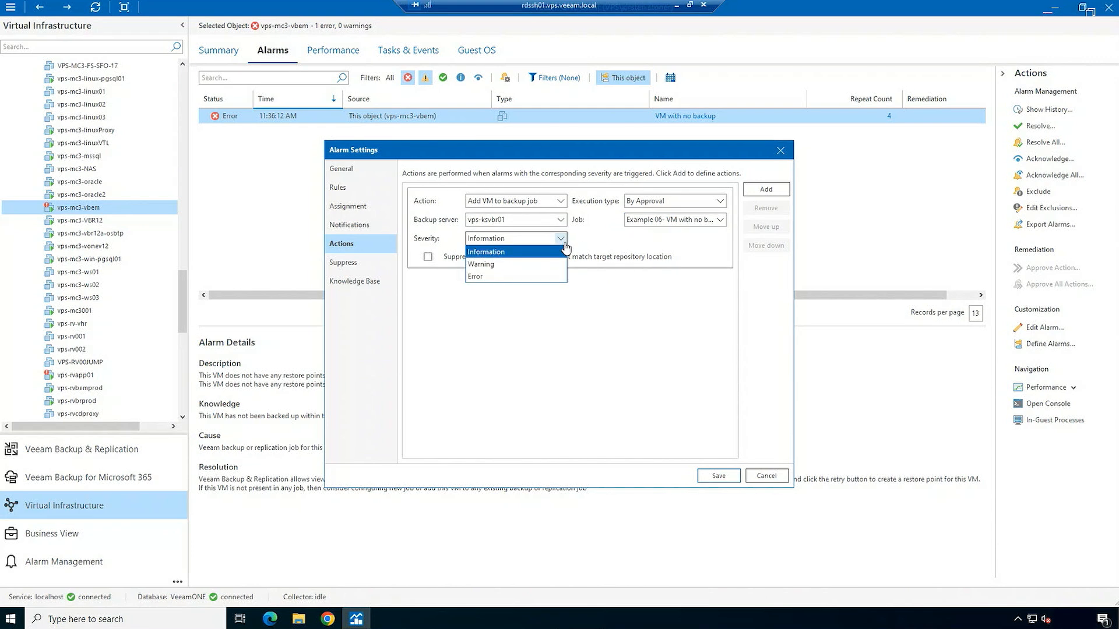
click(480, 264)
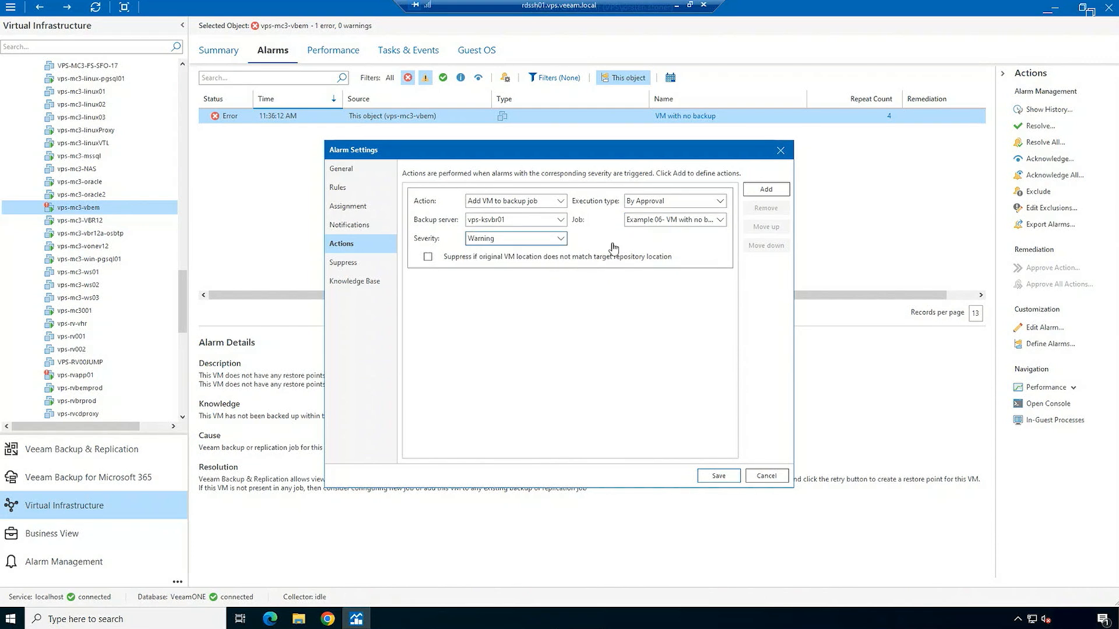
click(765, 189)
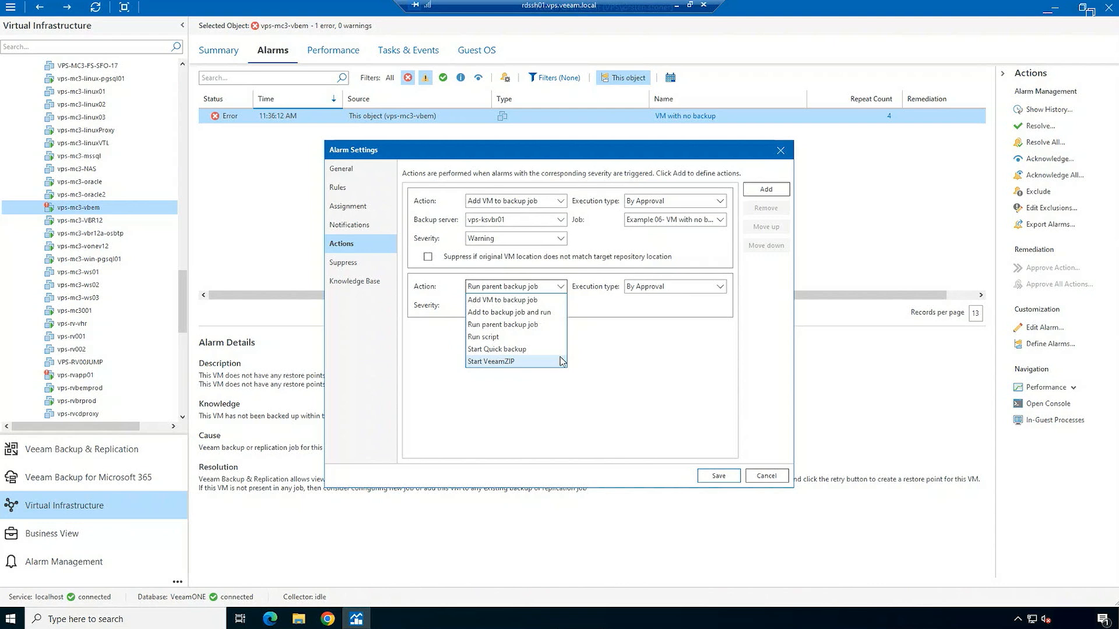
Make the second action Start VeeamZIP on vps-ksvbr01 to SOBR - Wasabi Immutable with Error severity
click(489, 361)
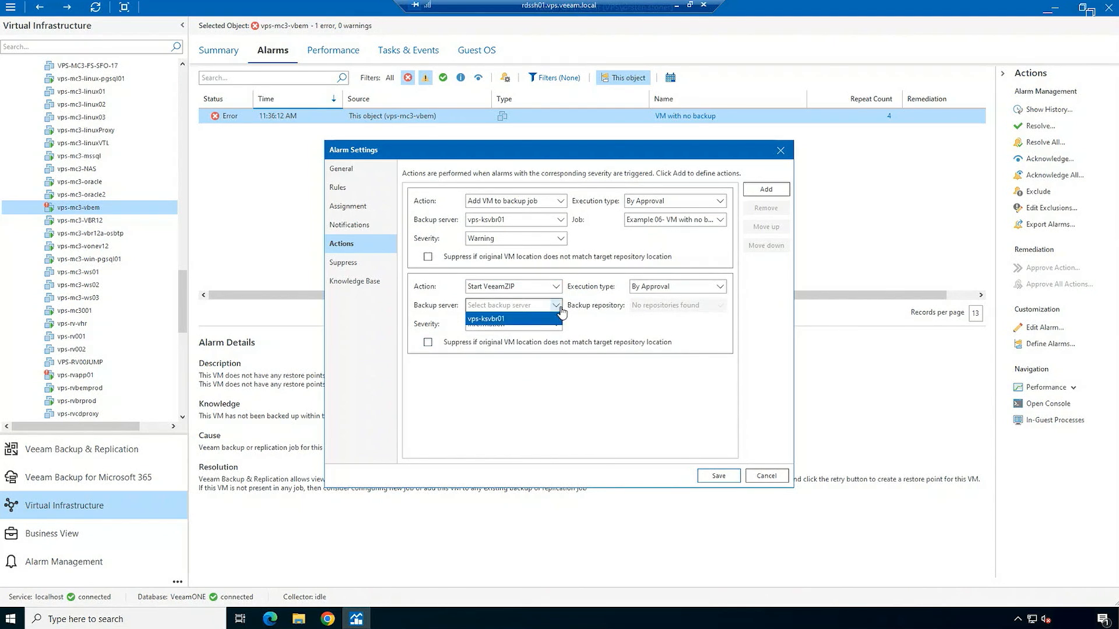
click(486, 318)
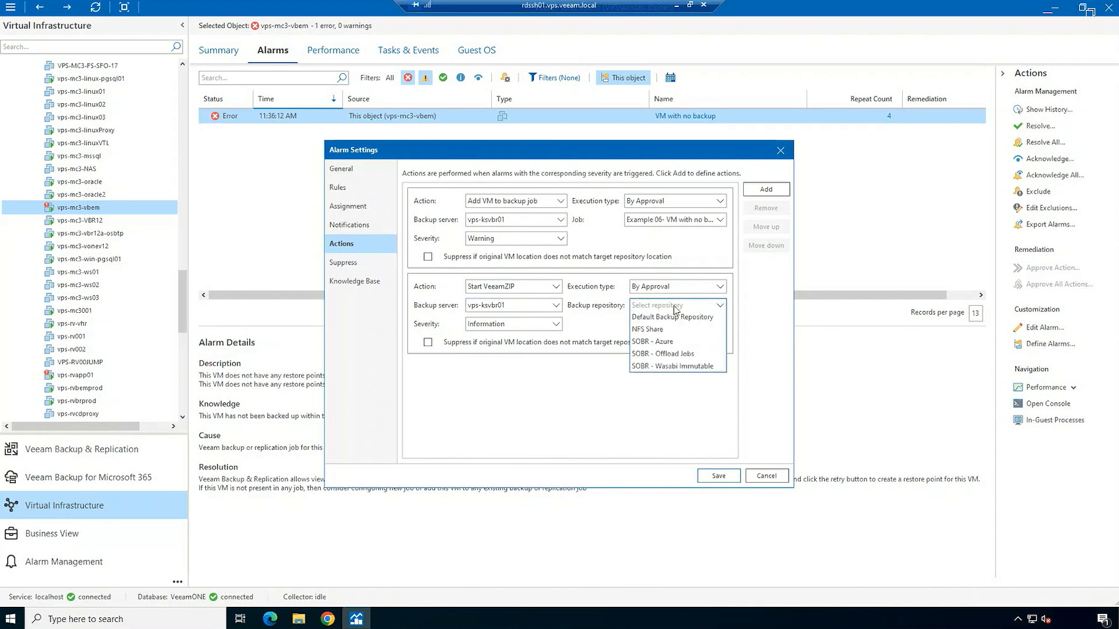
click(674, 366)
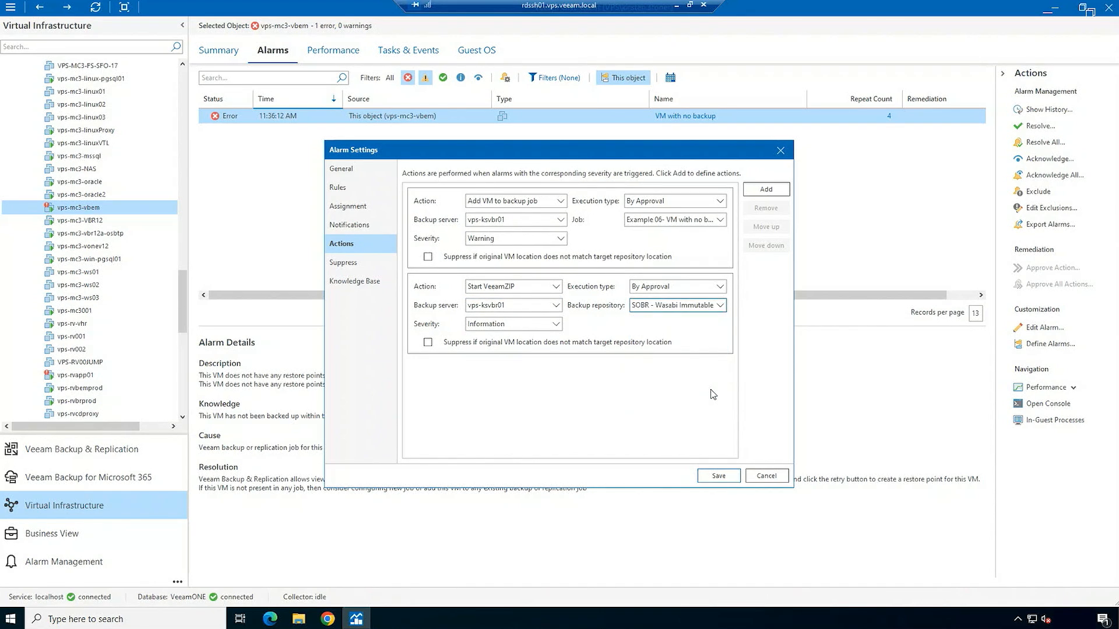
click(513, 323)
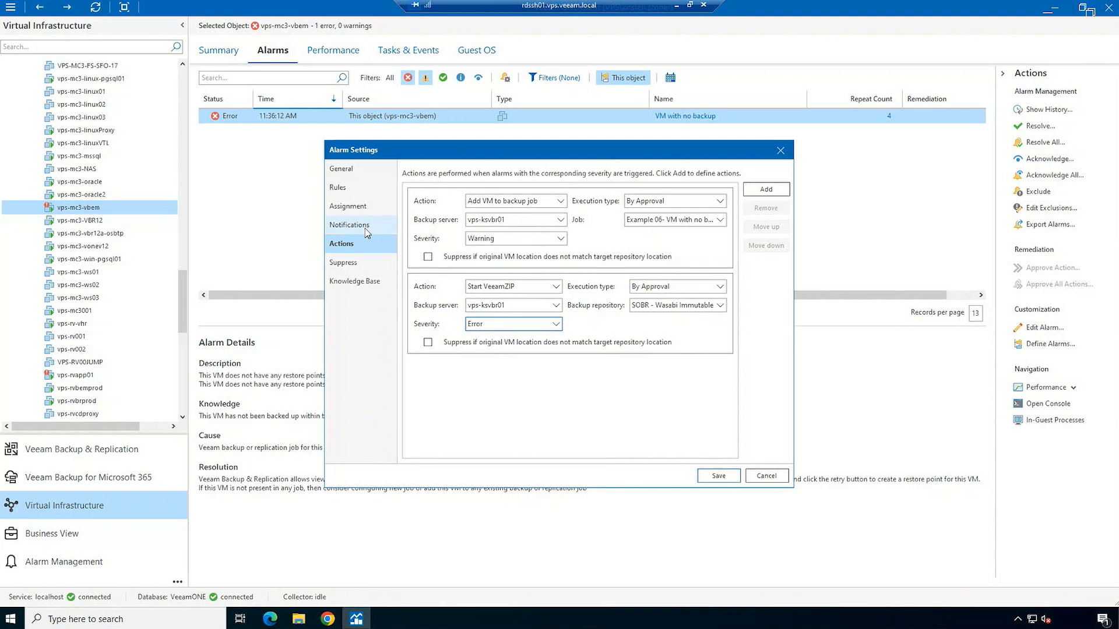
click(349, 225)
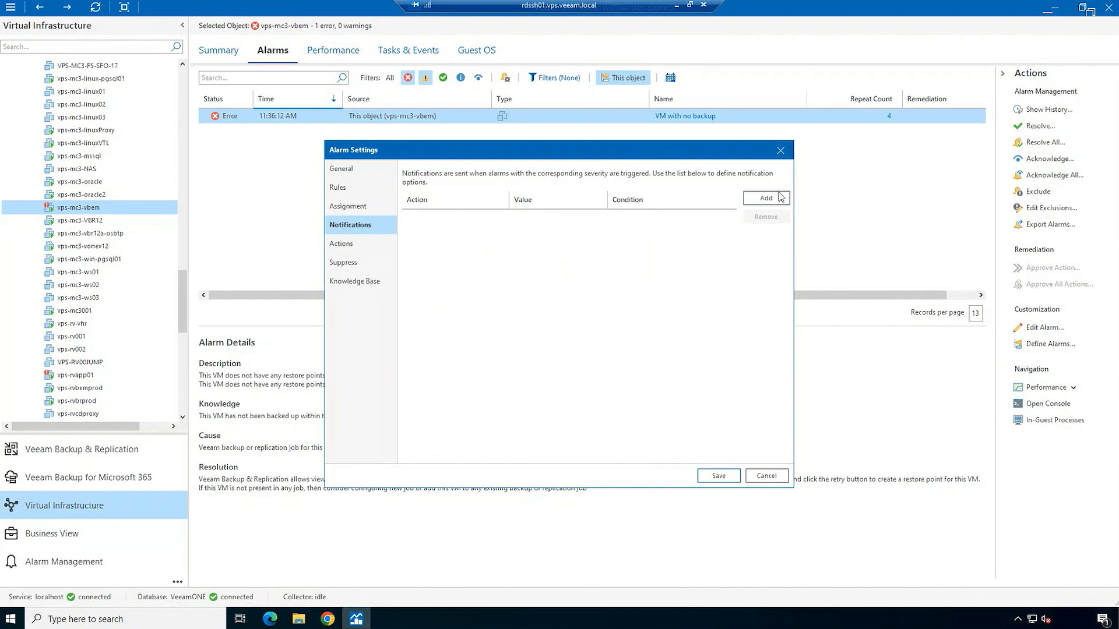
View the notification options and save the alarm with its new actions
click(765, 198)
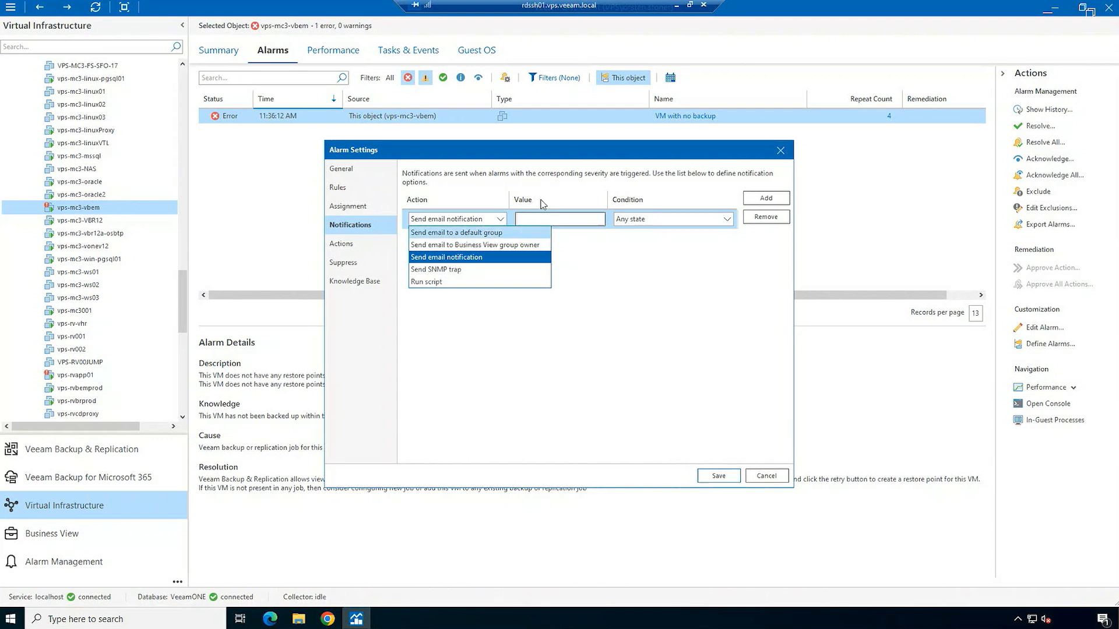
click(766, 476)
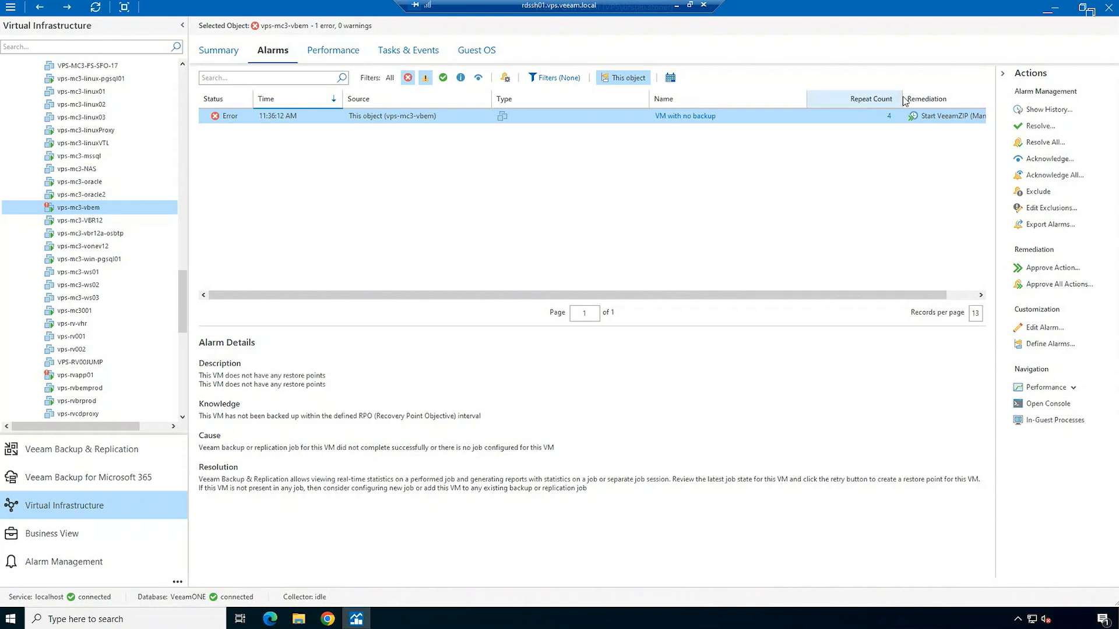
Sort alarms by remediation and approve the Start VeeamZIP action on vps-mc3-vbem with comment 'demo'
click(925, 98)
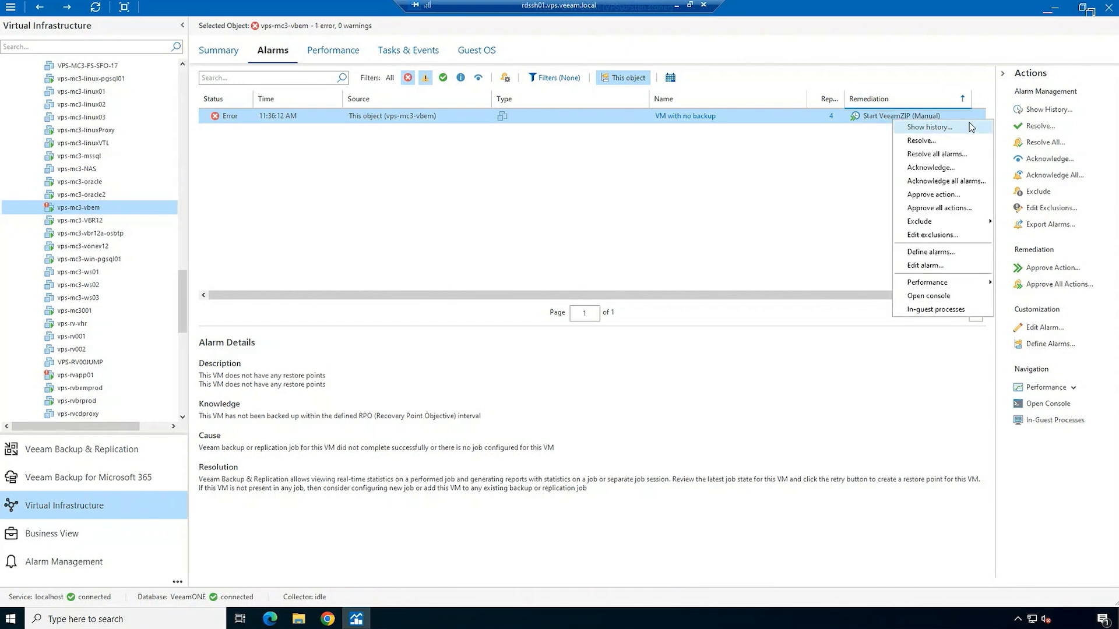
mouse_move(958, 171)
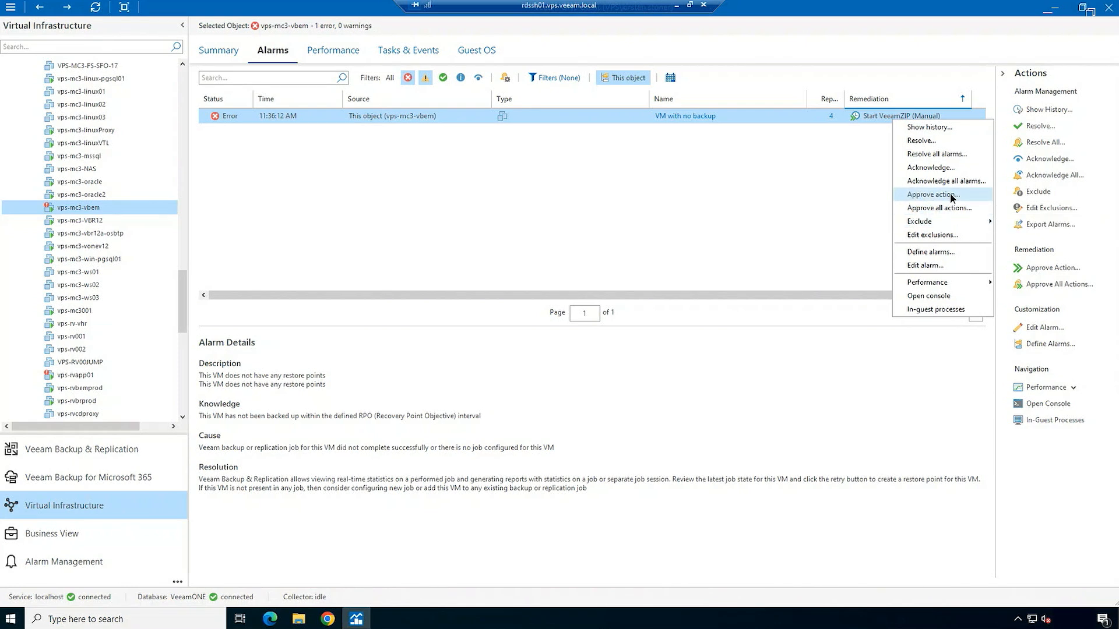
click(934, 195)
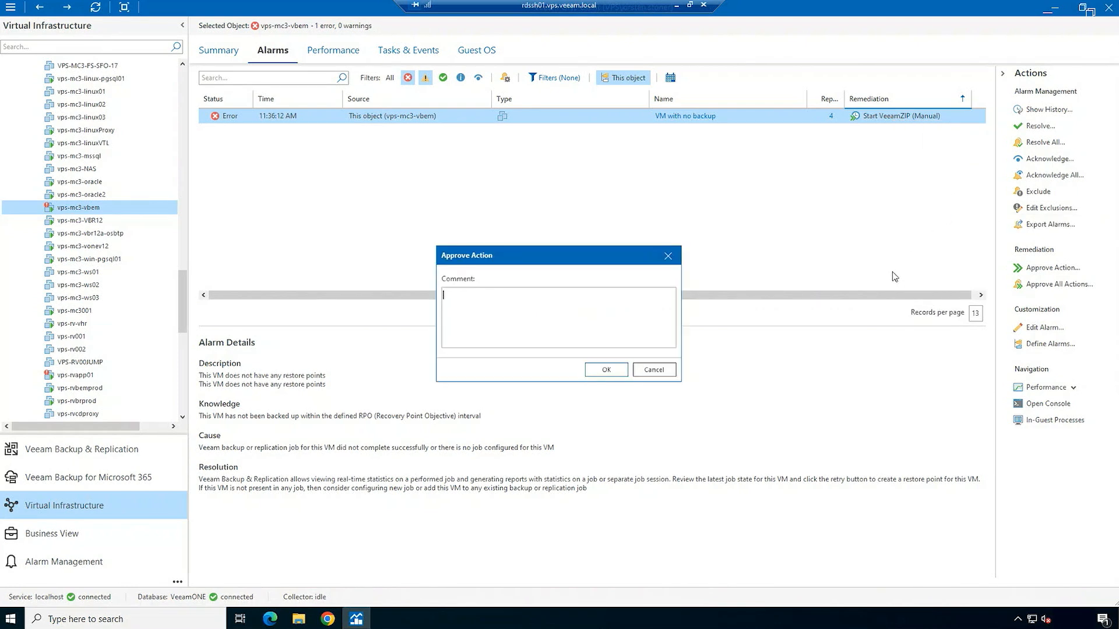
text(demo)
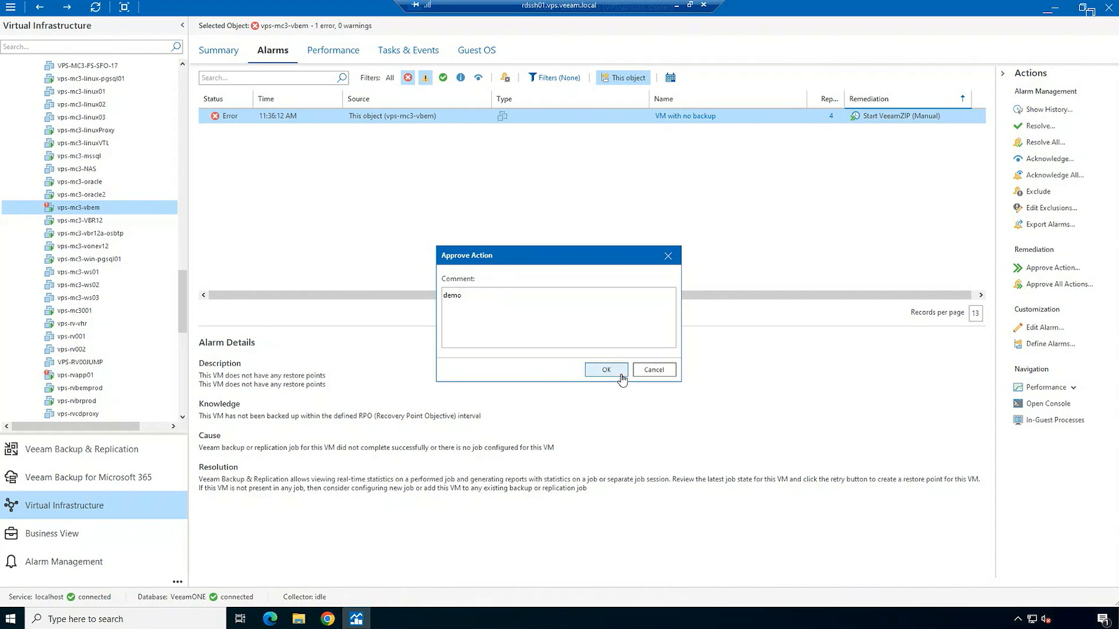